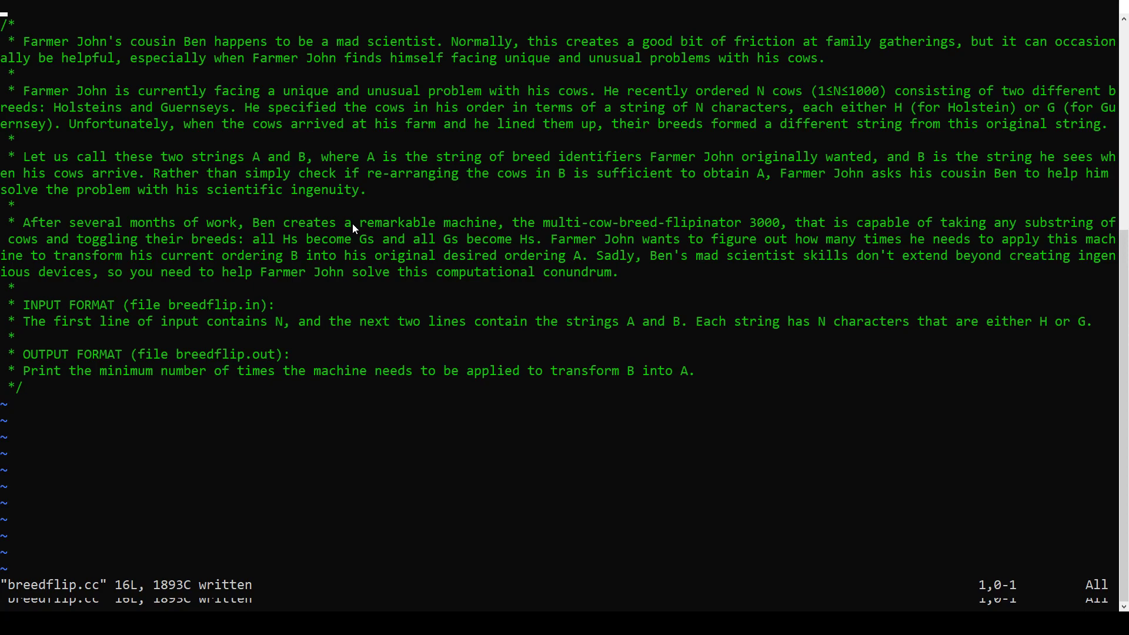
mouse_move(267, 81)
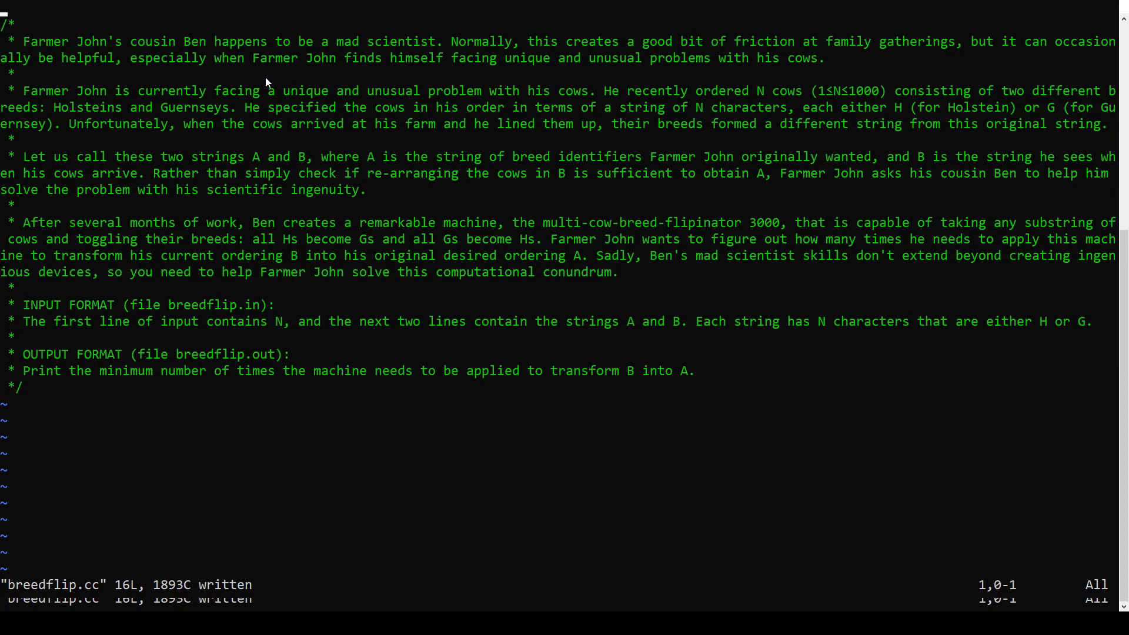
mouse_move(758, 89)
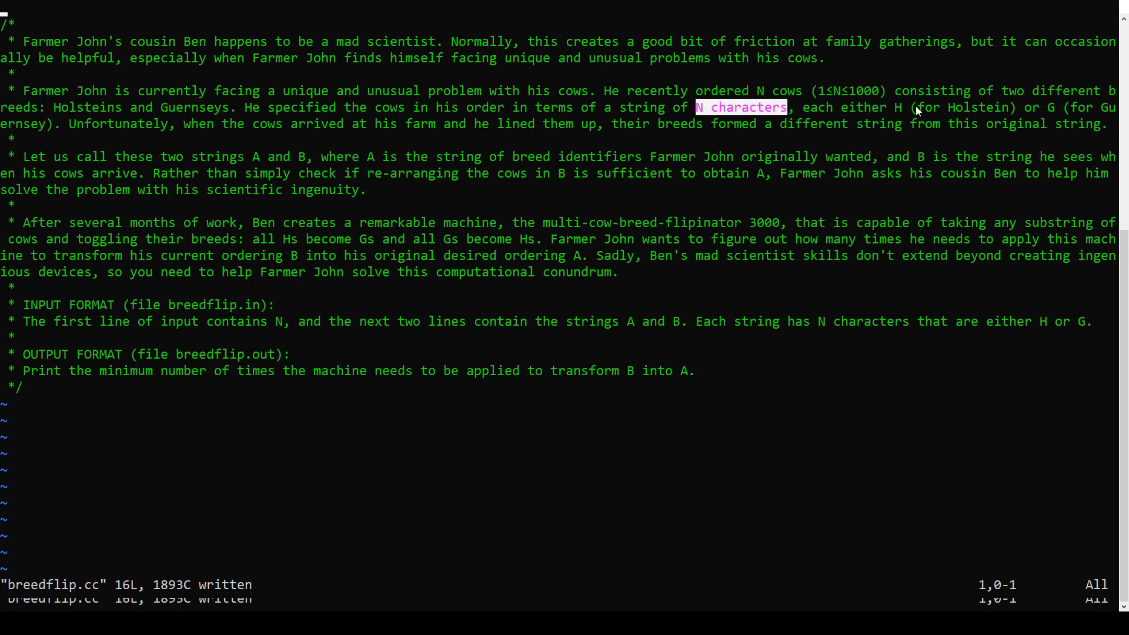
mouse_move(533, 129)
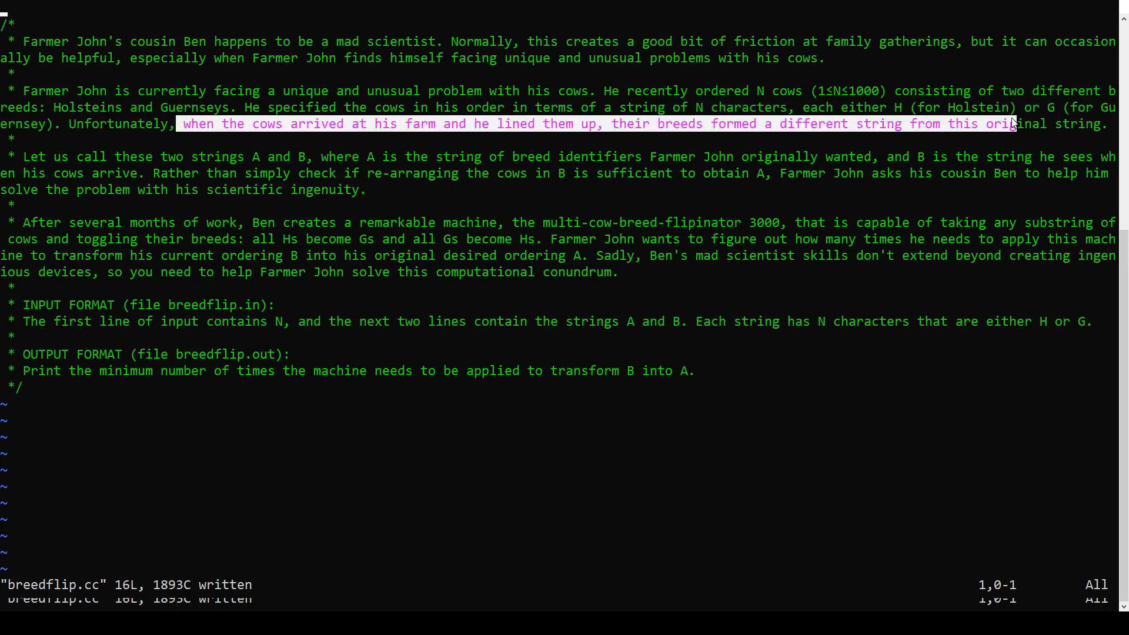
mouse_move(532, 144)
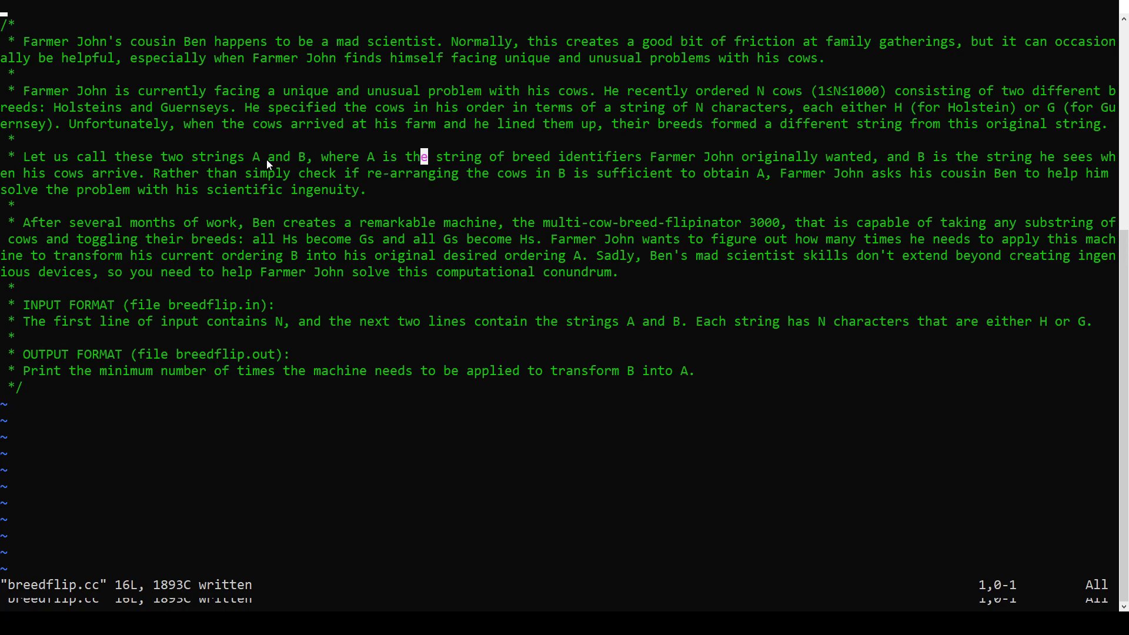
- Highlight a phrase of the problem statement while reading through the comment
drag(367, 173, 726, 173)
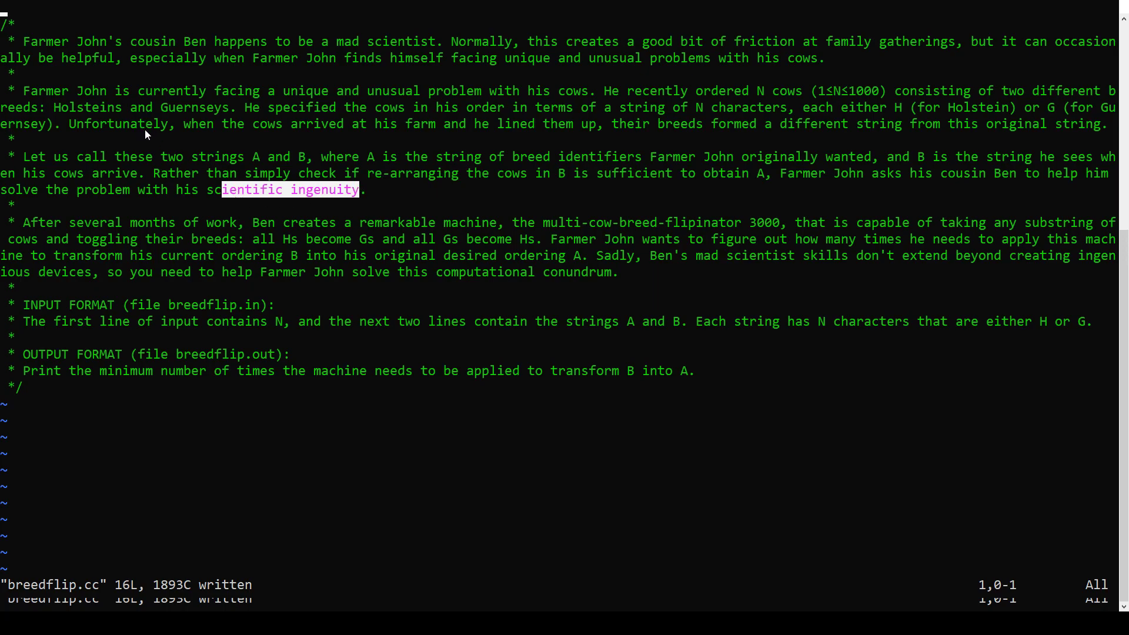
mouse_move(292, 219)
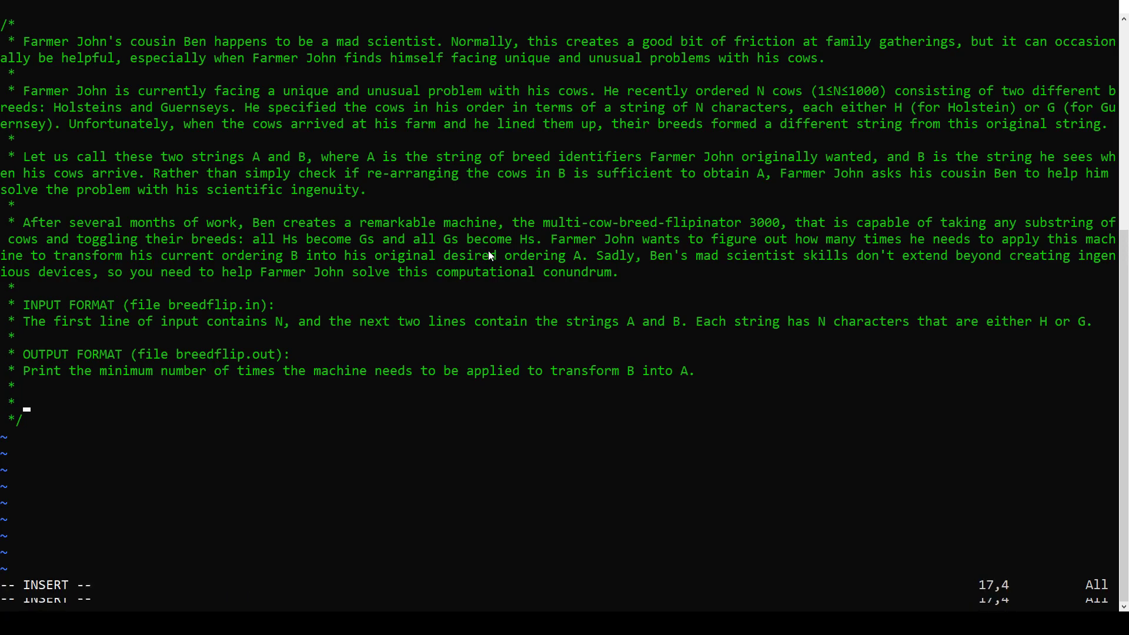
- Add the example HGH with a revised three-letter G/H trial string beneath it in the comment
text(HGH)
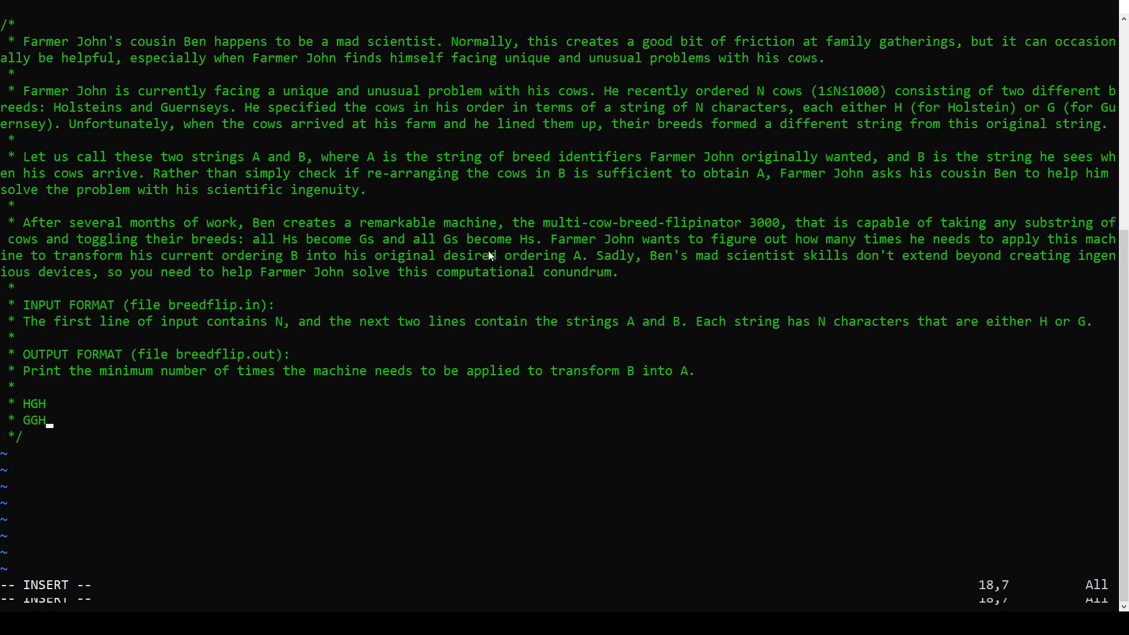
key(Left)
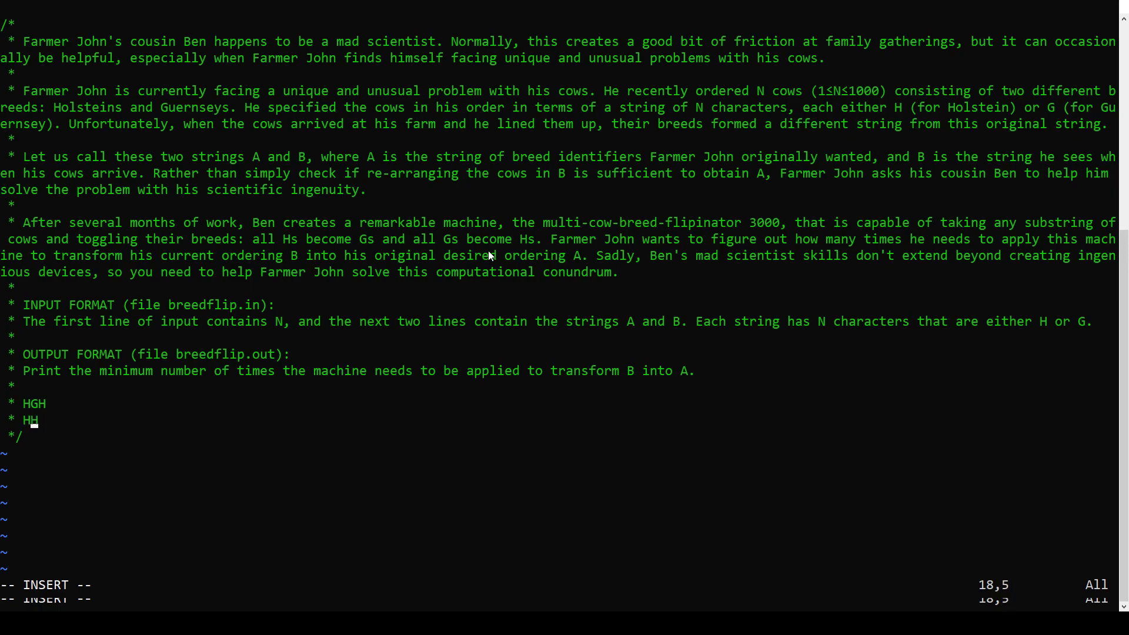
text(G)
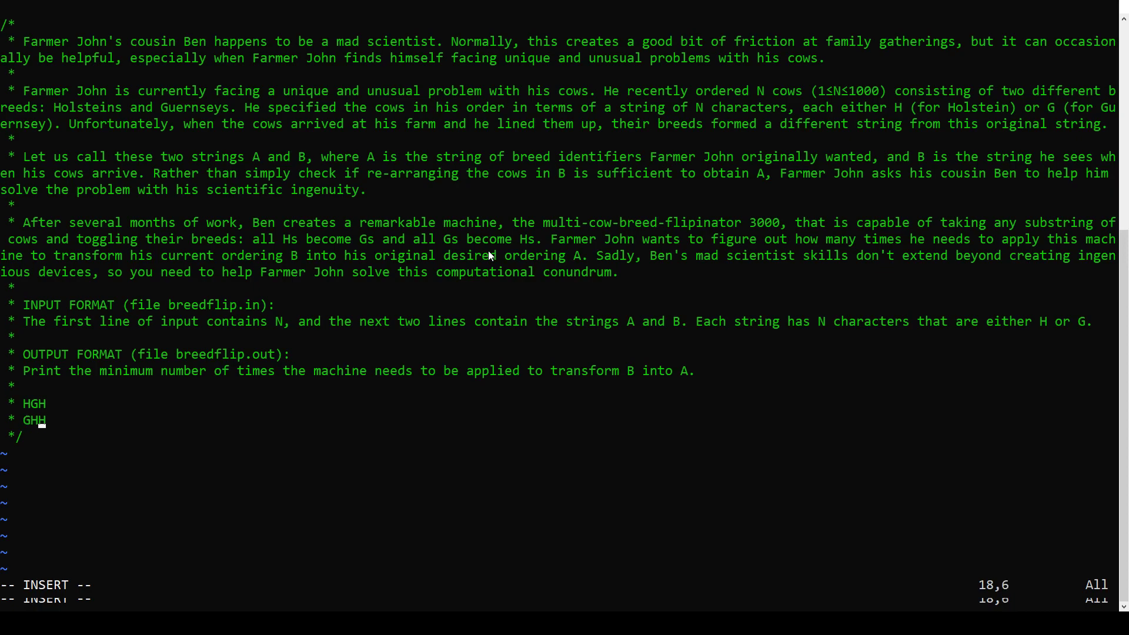
mouse_move(40, 425)
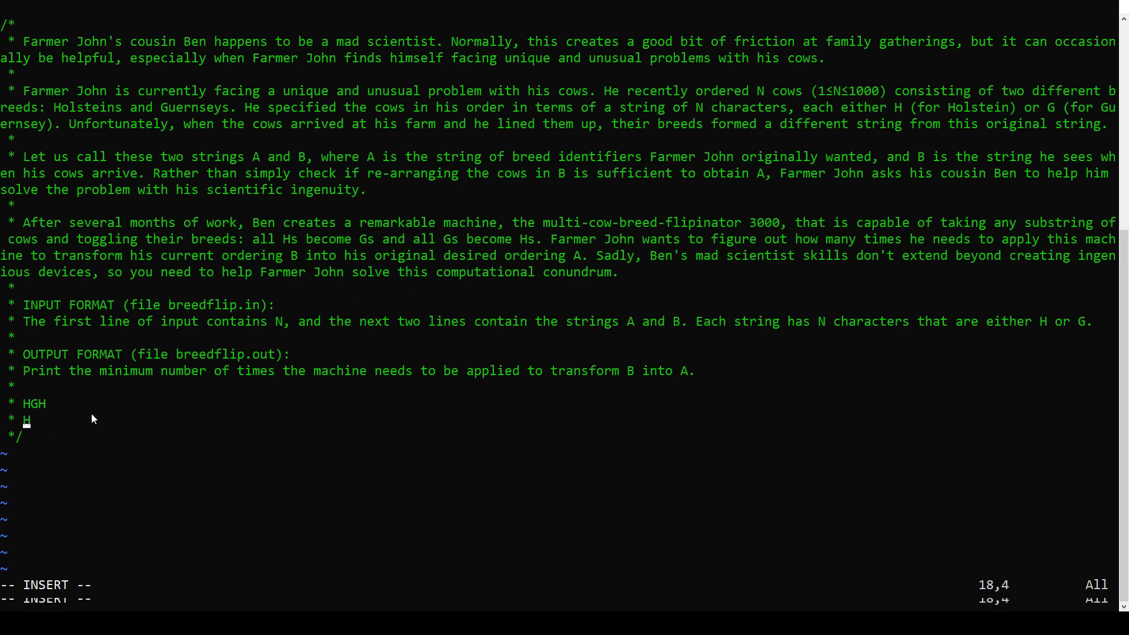
text(GH)
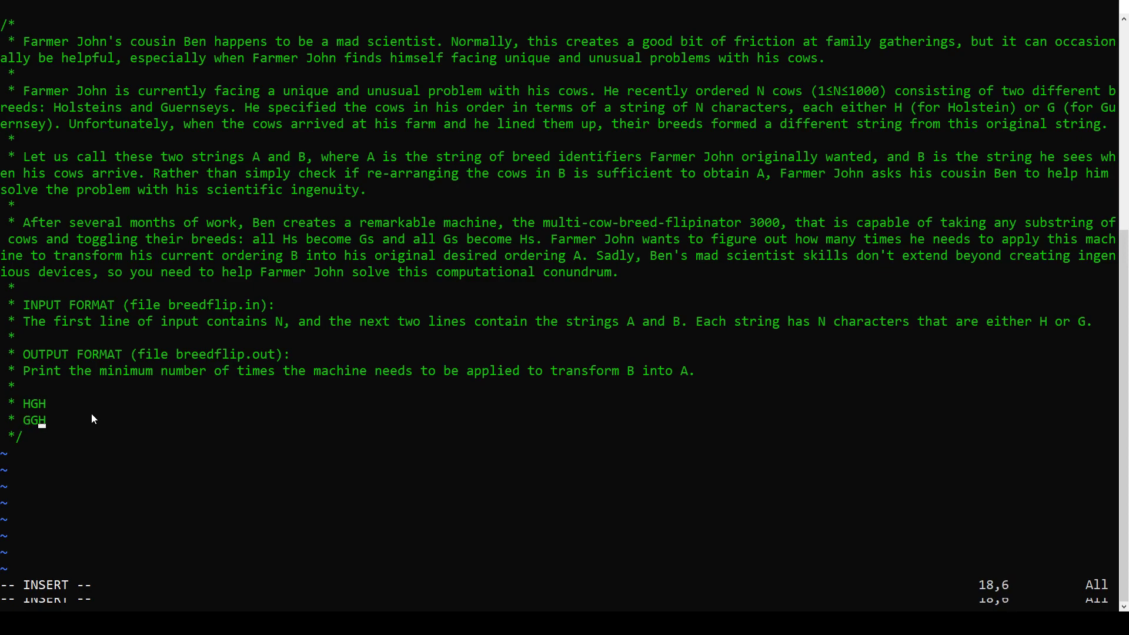
text(G)
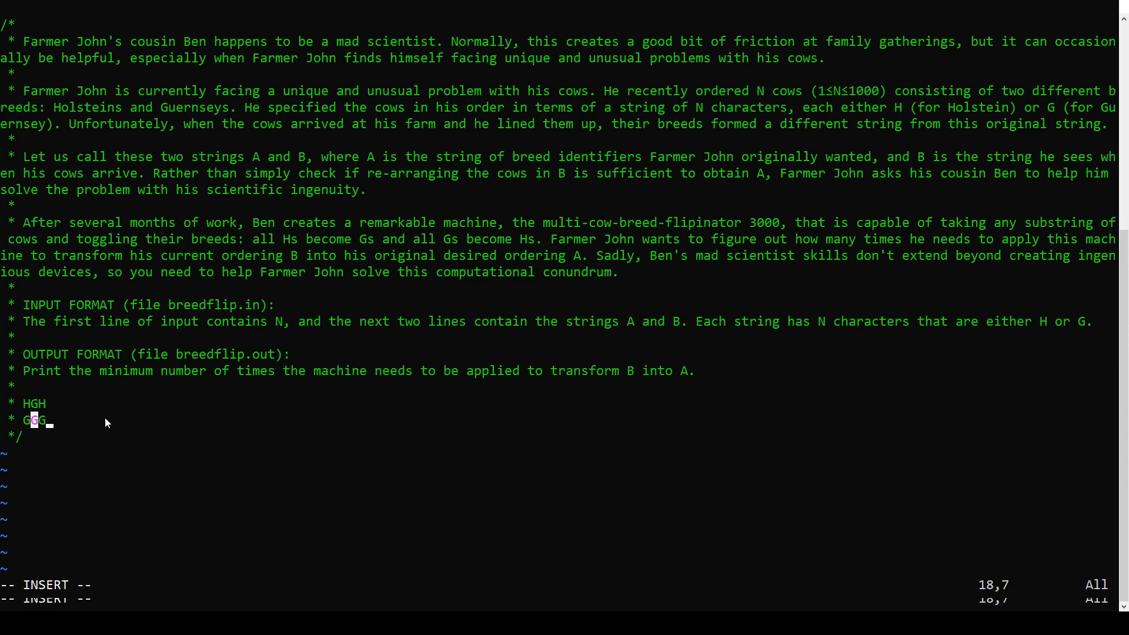
text(ddd)
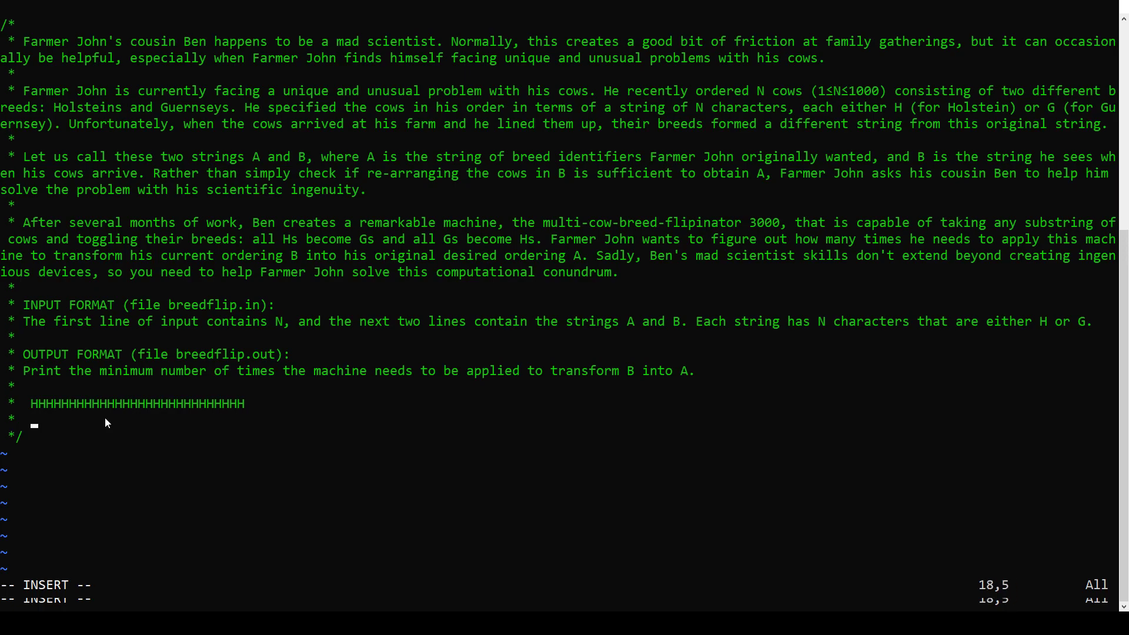
- Write the second example row of H runs then G runs ending GHGH under the all-H row
text(HHHHHHH)
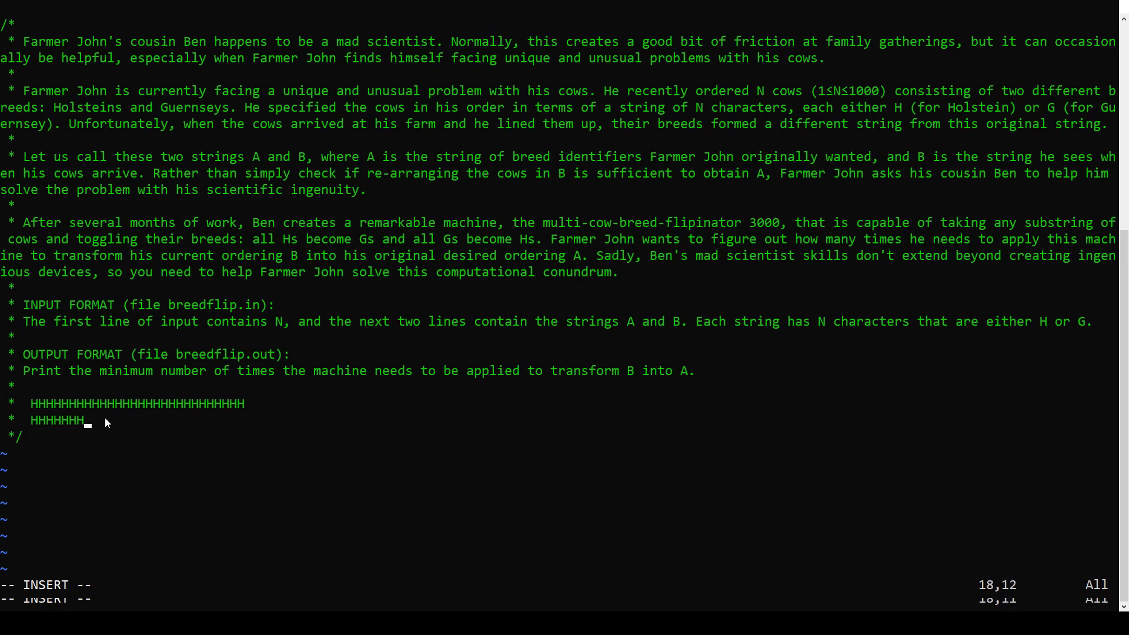
text(HHHGG)
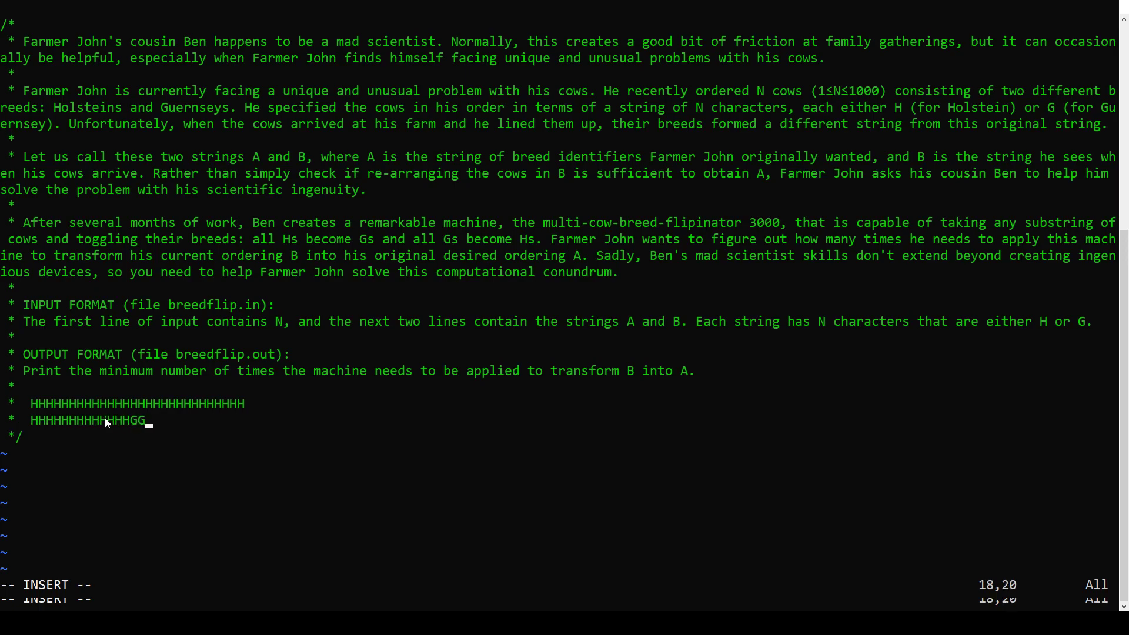
text(GGGGGGGGGGH)
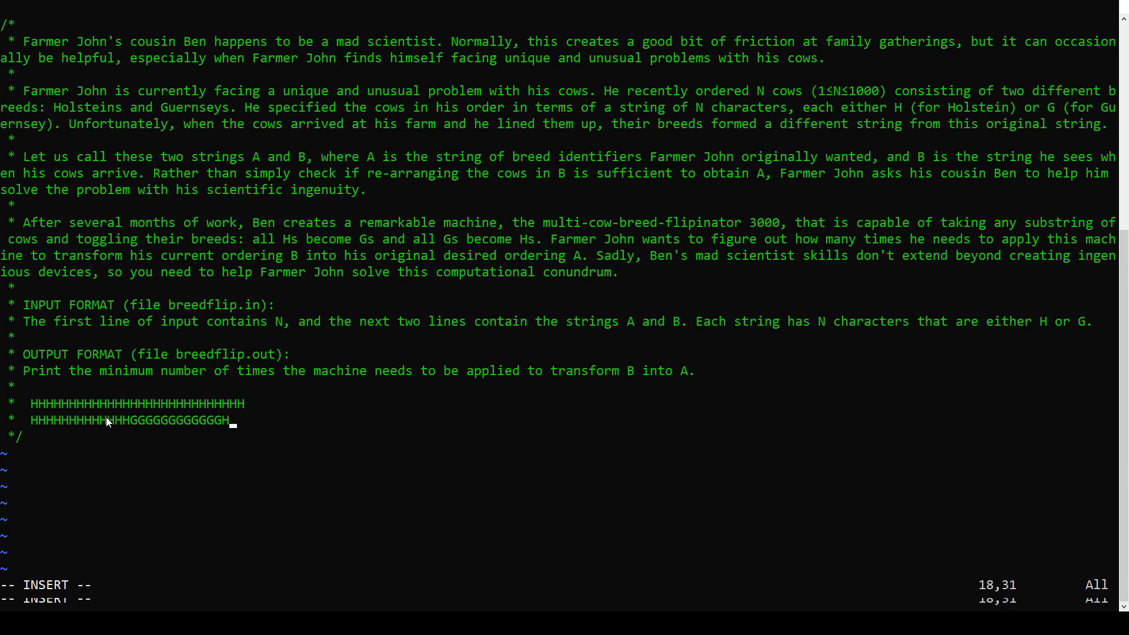
drag(129, 421, 217, 421)
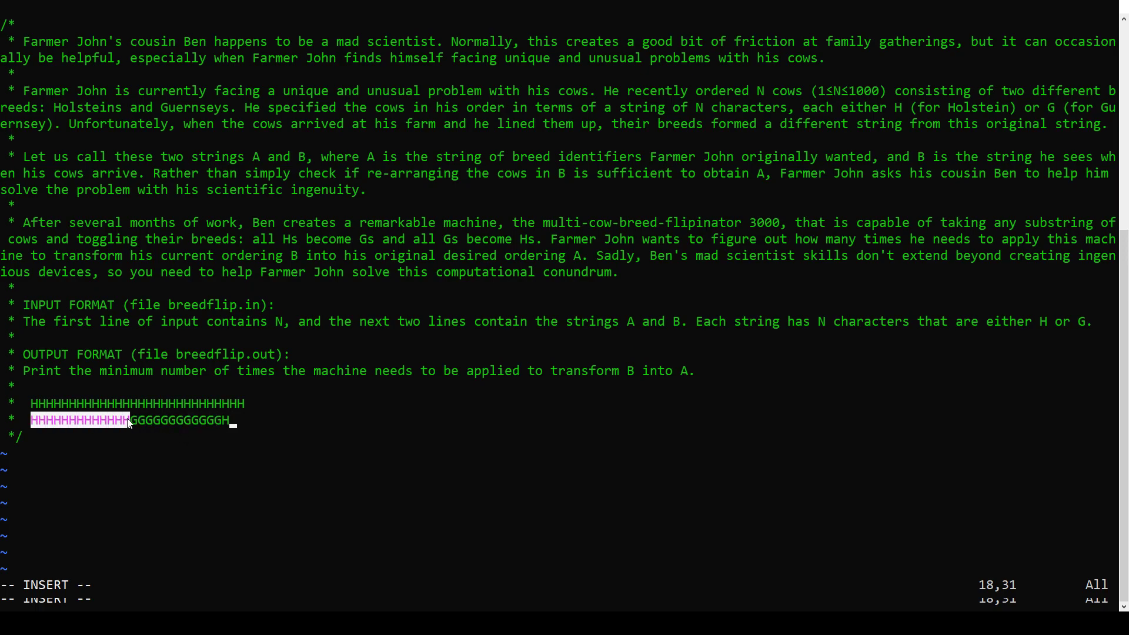
text(HGH)
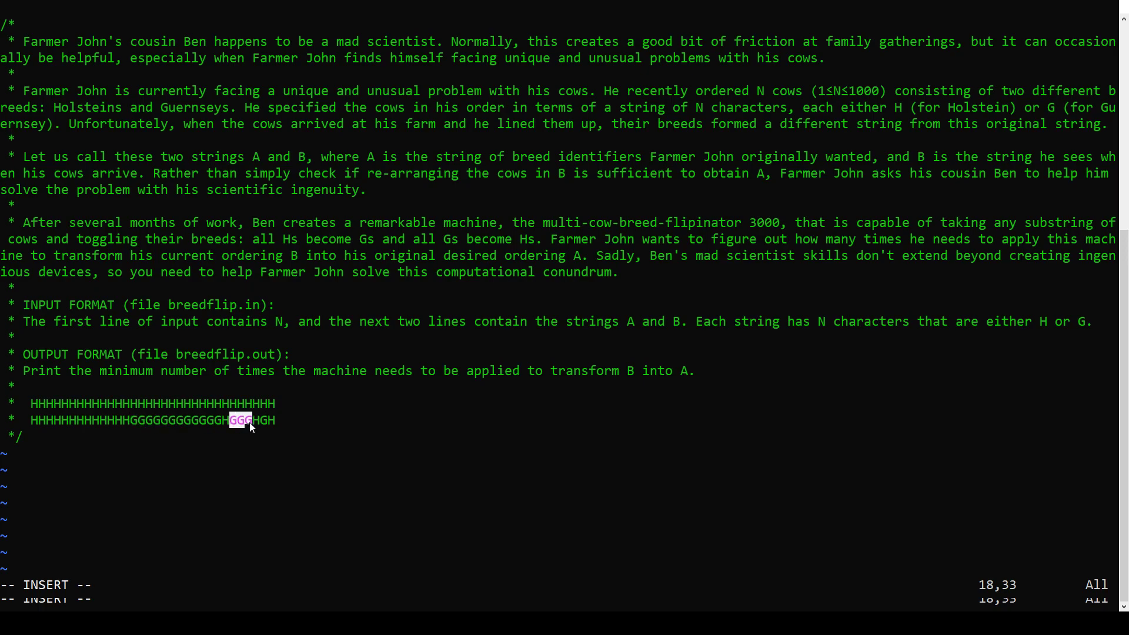
mouse_move(272, 430)
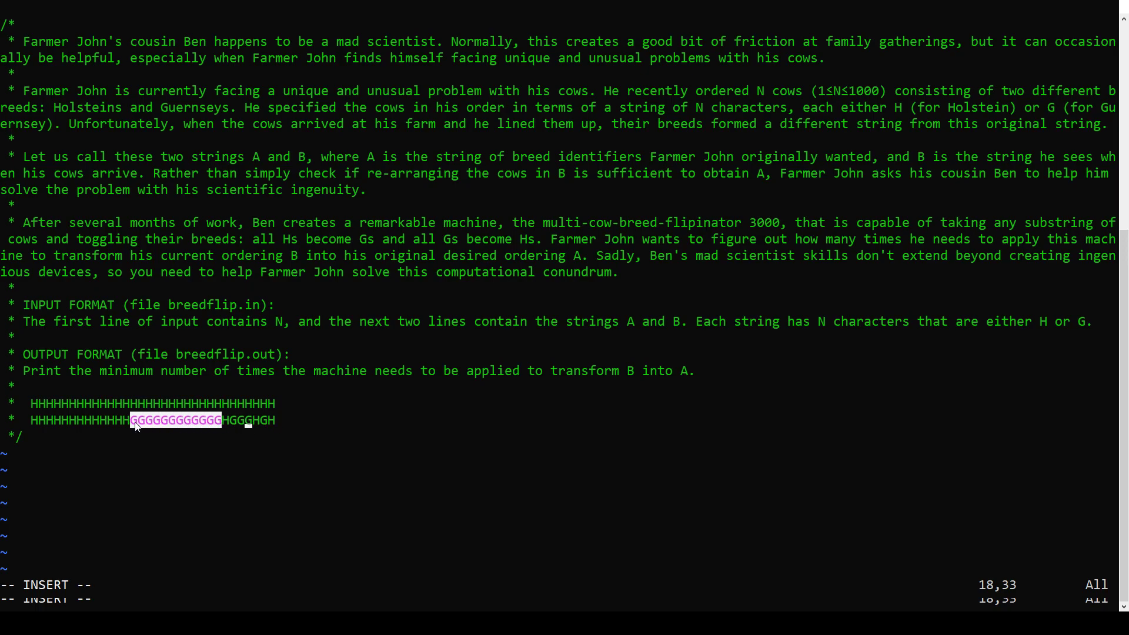
mouse_move(234, 420)
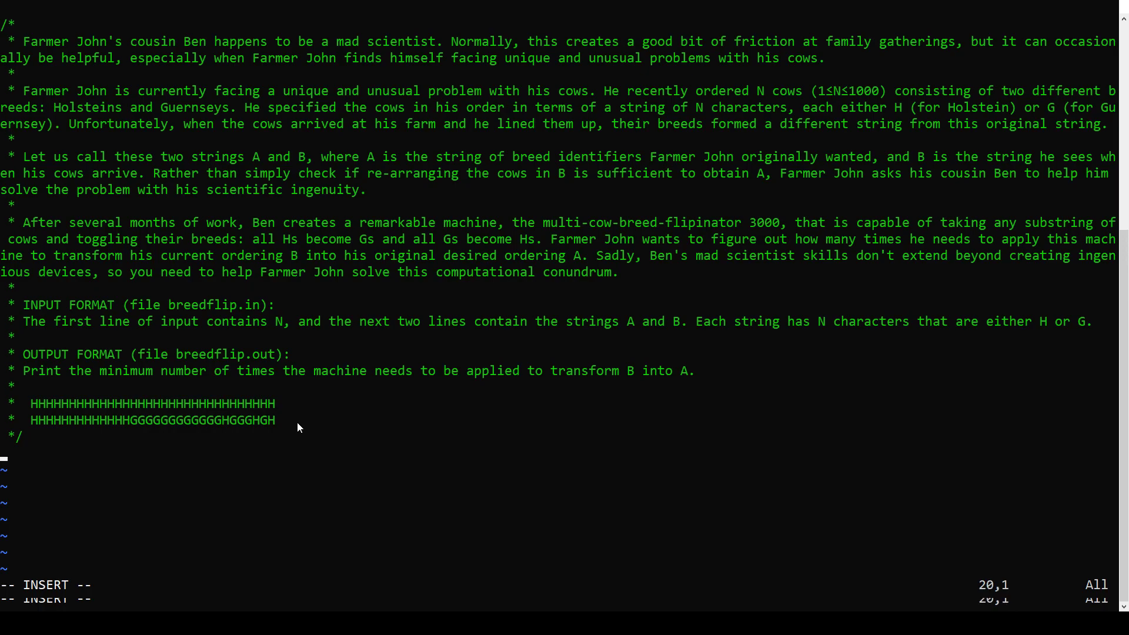
- Write main reading n, strings A and B, with ans=0, mismatched=false and a loop testing A[i] != B[i]
text(int main())
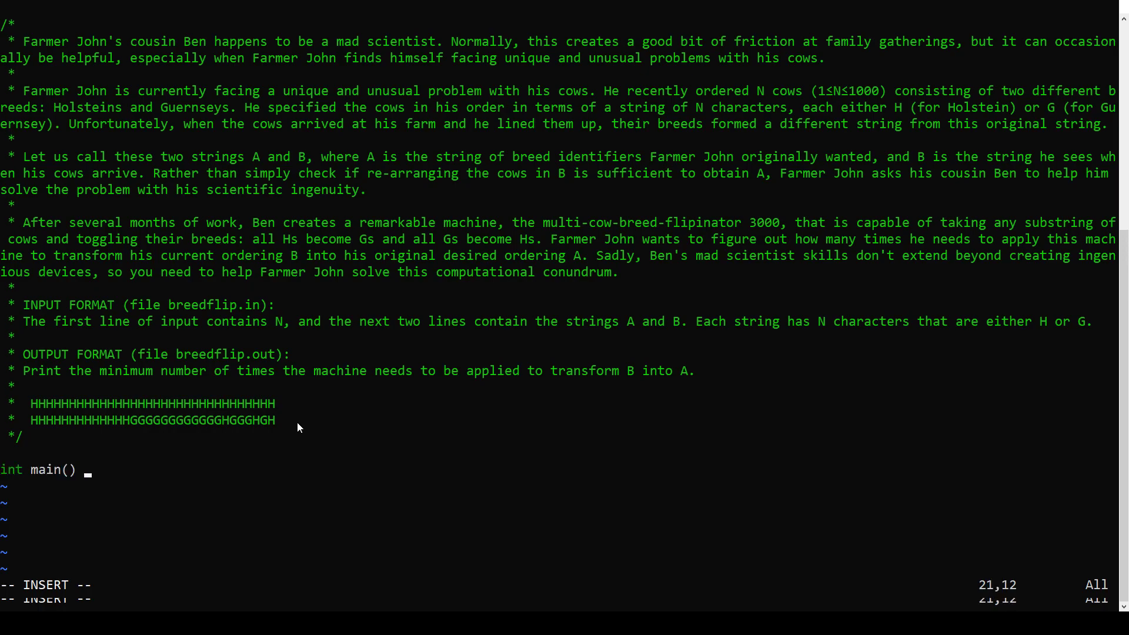
text({ ll n; cin)
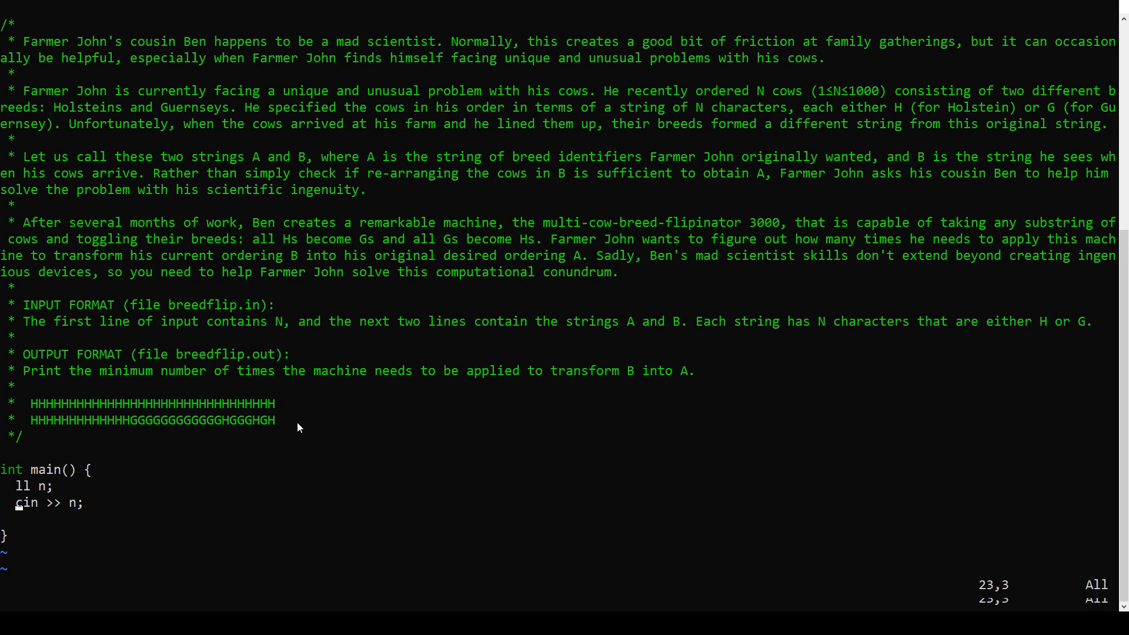
text(string A;)
text(string B;)
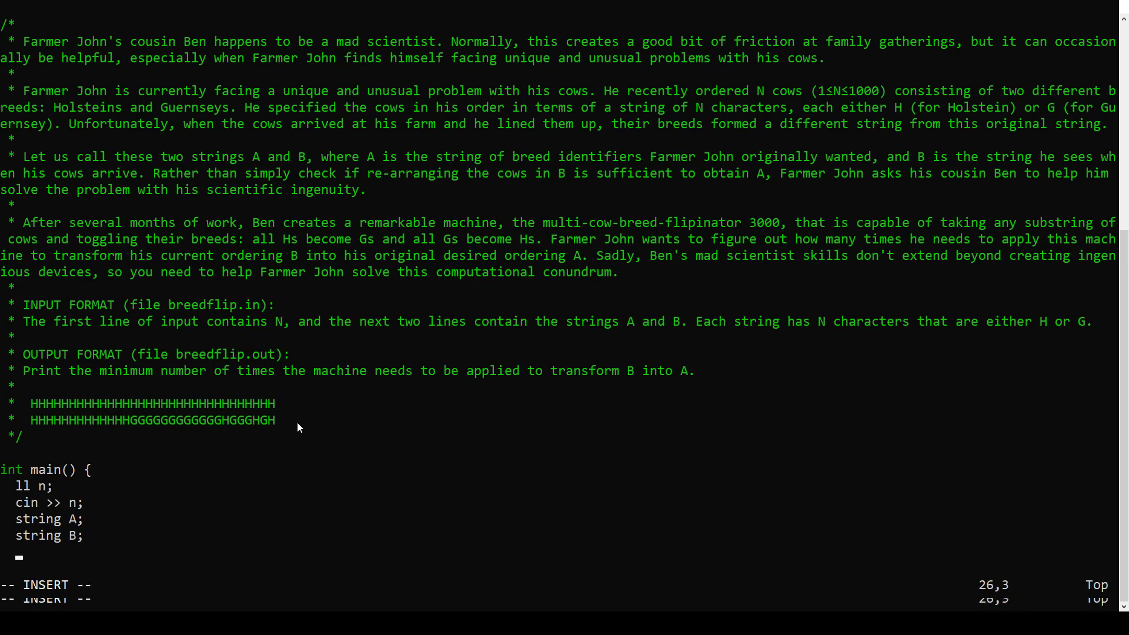
text(cin >> A >> B;)
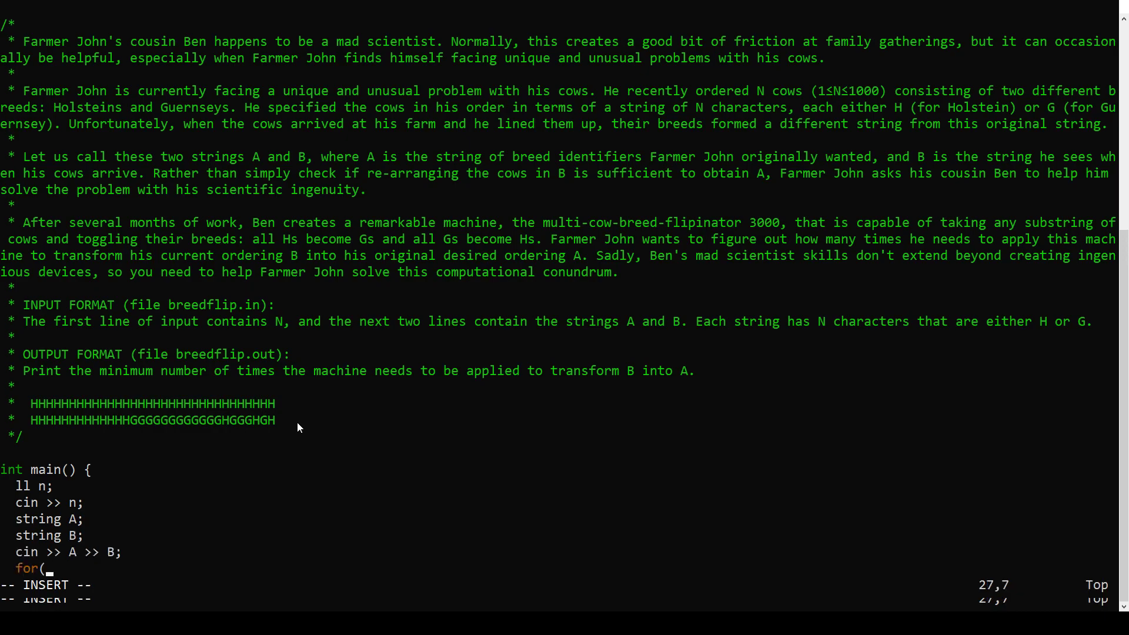
text(ll i=0; i<n; i++) {)
text(b)
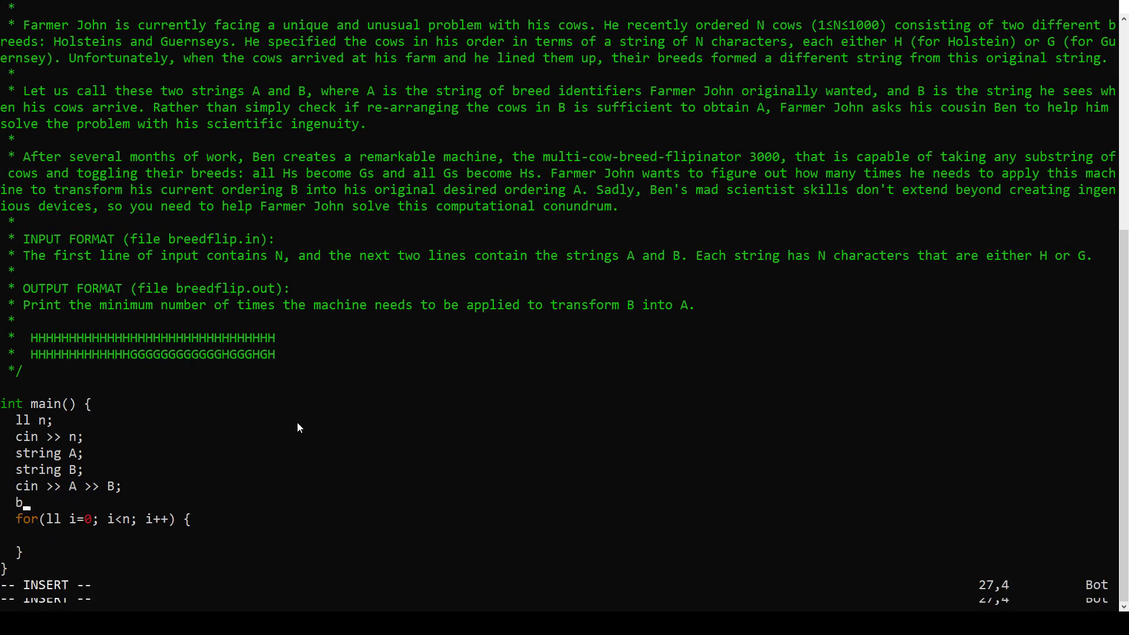
text(l ans =0)
text(bool mismatched =)
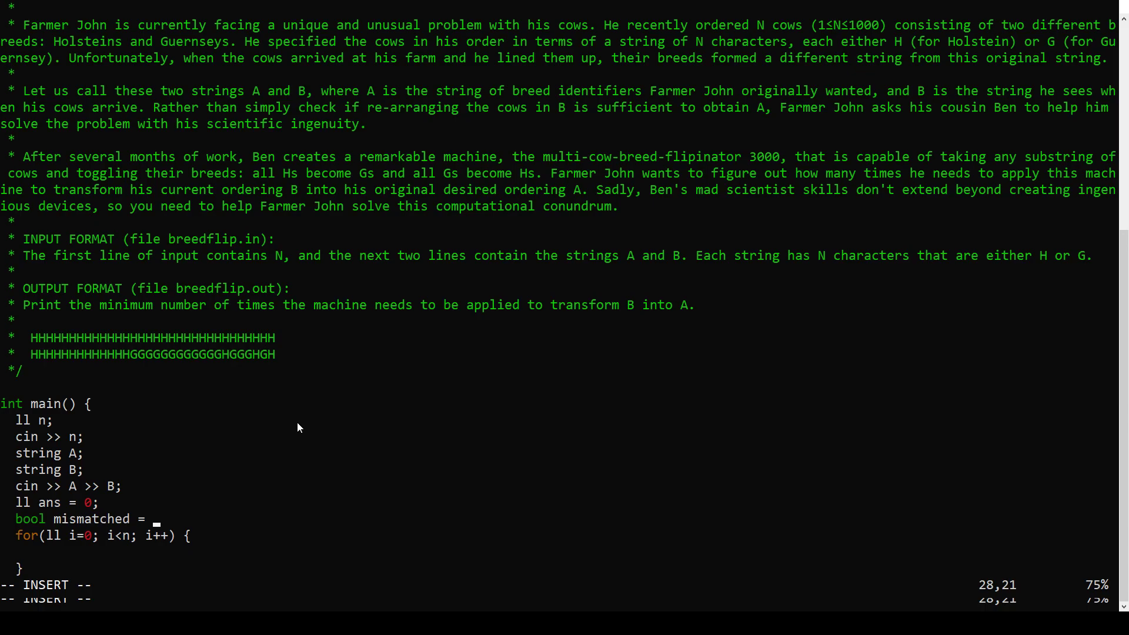
text(false;)
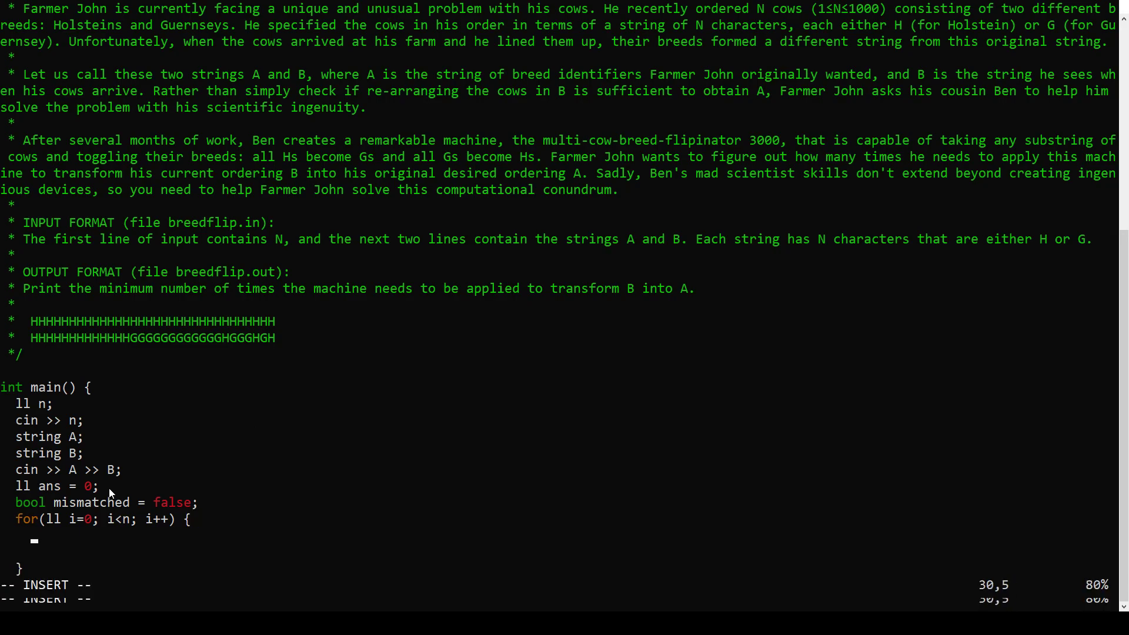
text(if(A[i] != B[i]) {)
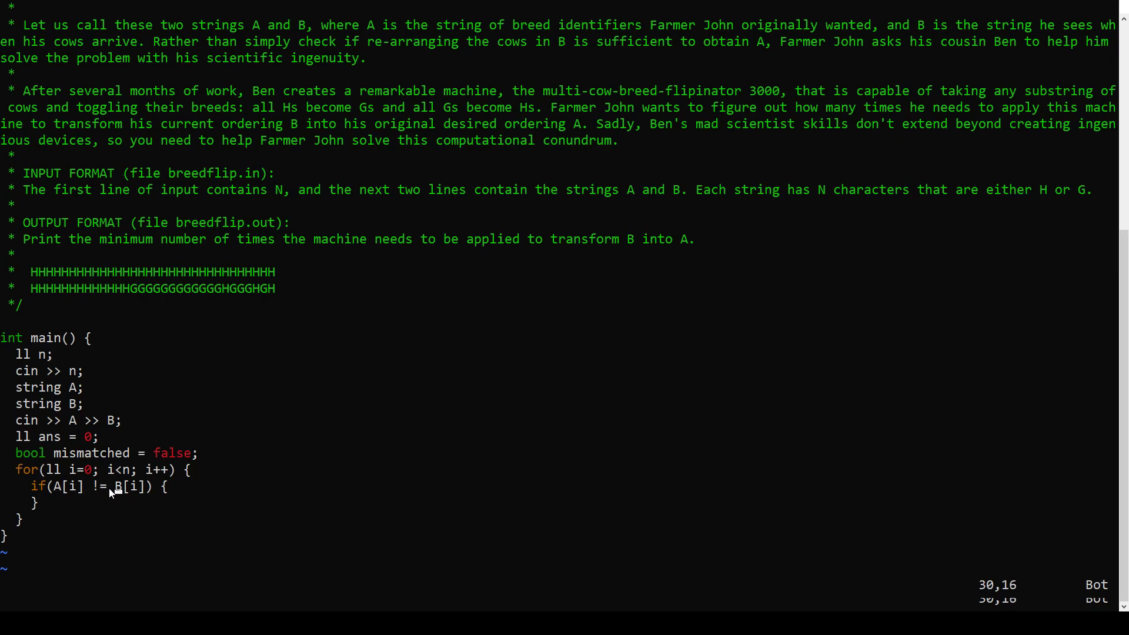
- Count each new mismatch run with if(!mismatched) ans++, reset mismatched to false on matches, and print ans
text(if()
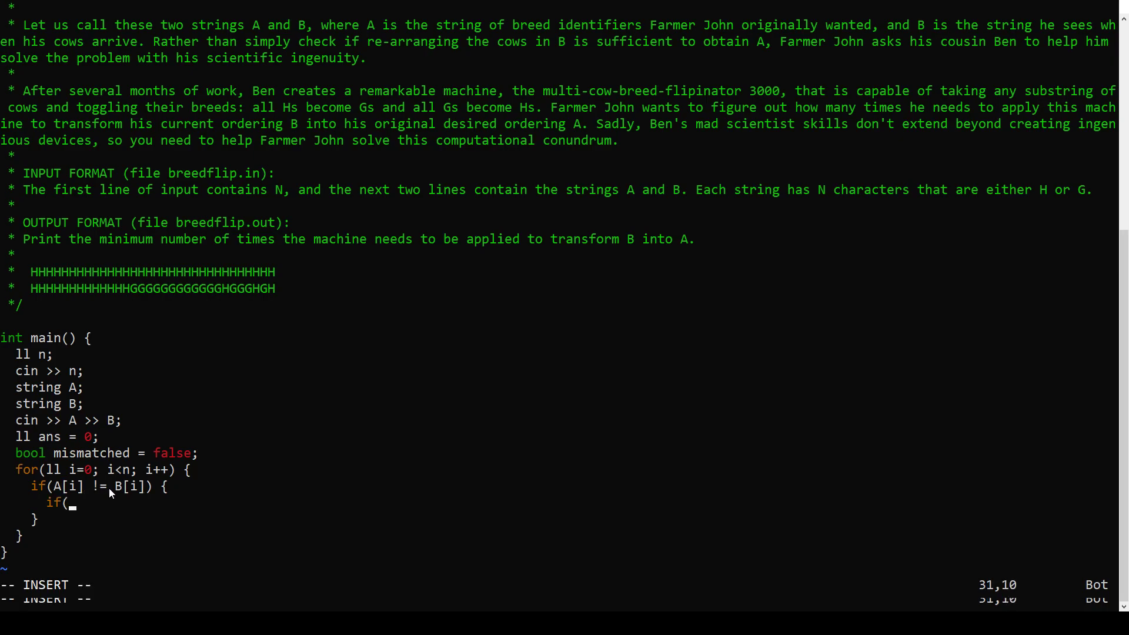
text(!m)
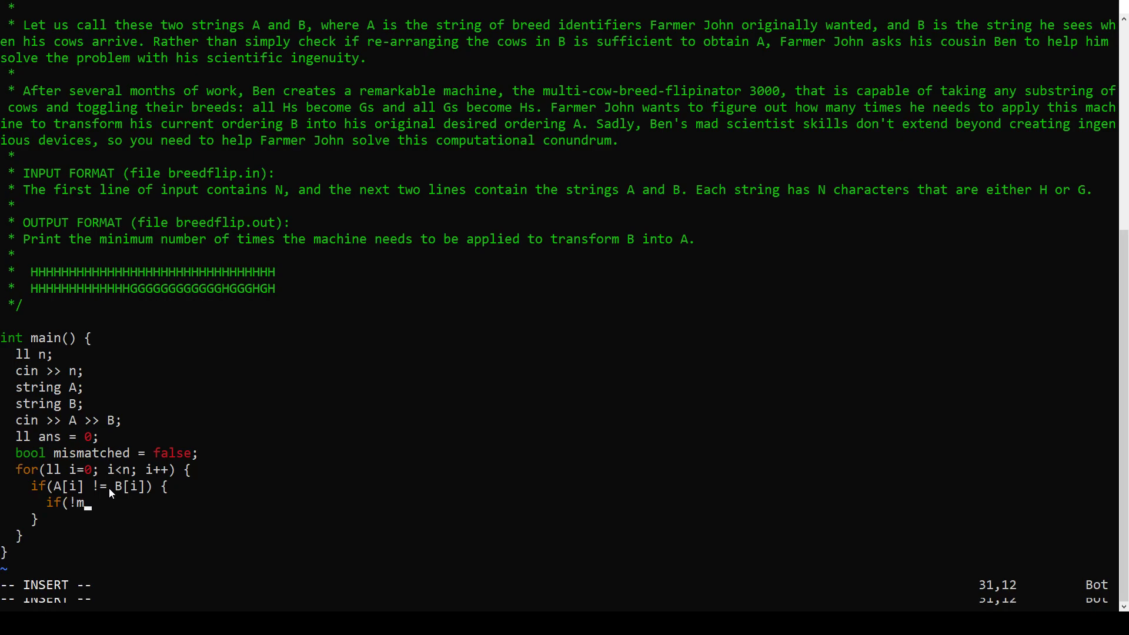
text(ismatched) {)
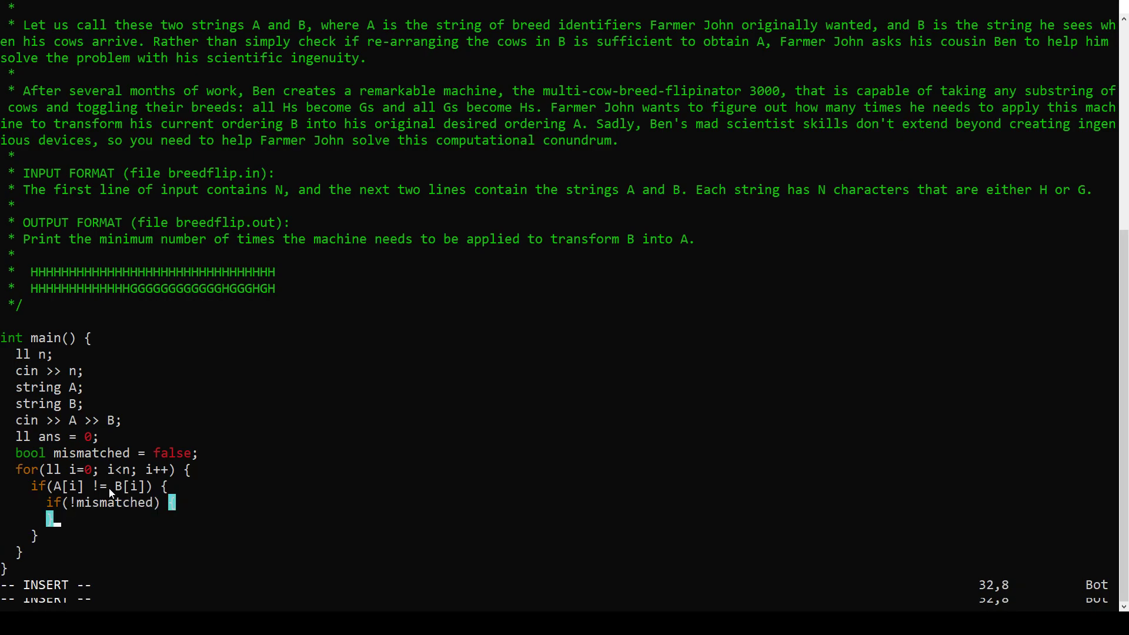
text(mismatched = true;)
text(ans++;)
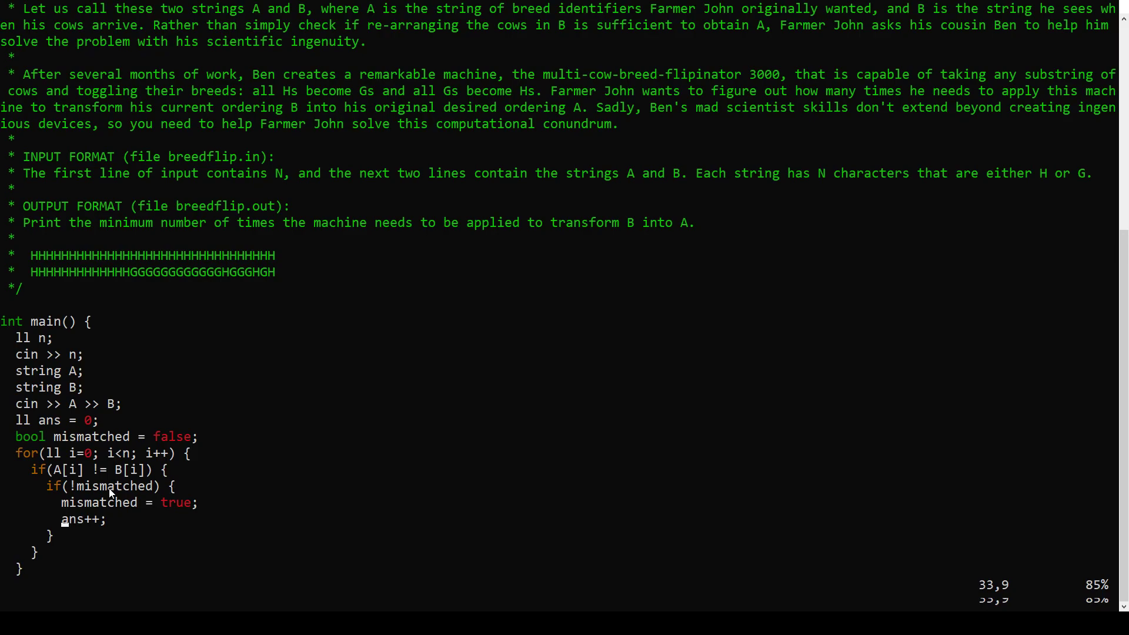
mouse_move(61, 481)
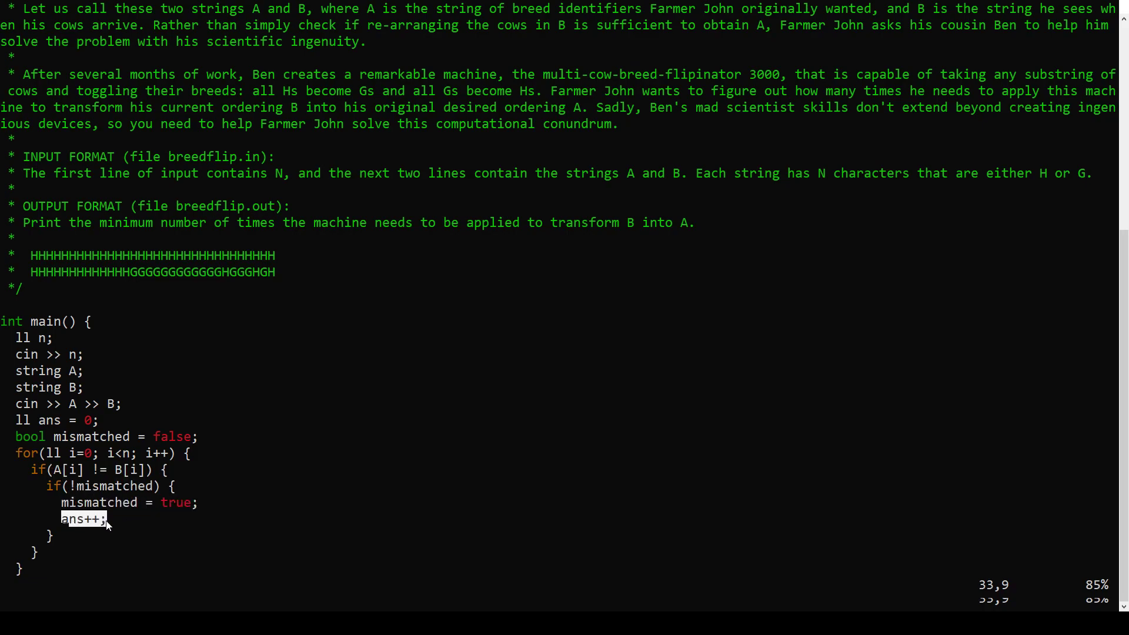
mouse_move(98, 447)
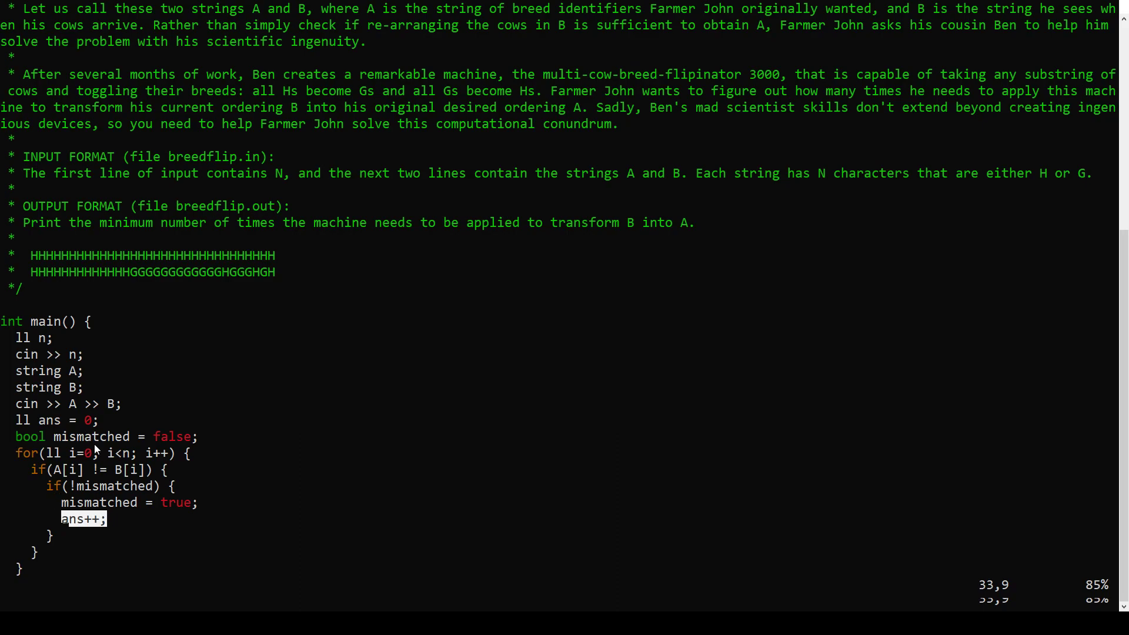
mouse_move(409, 293)
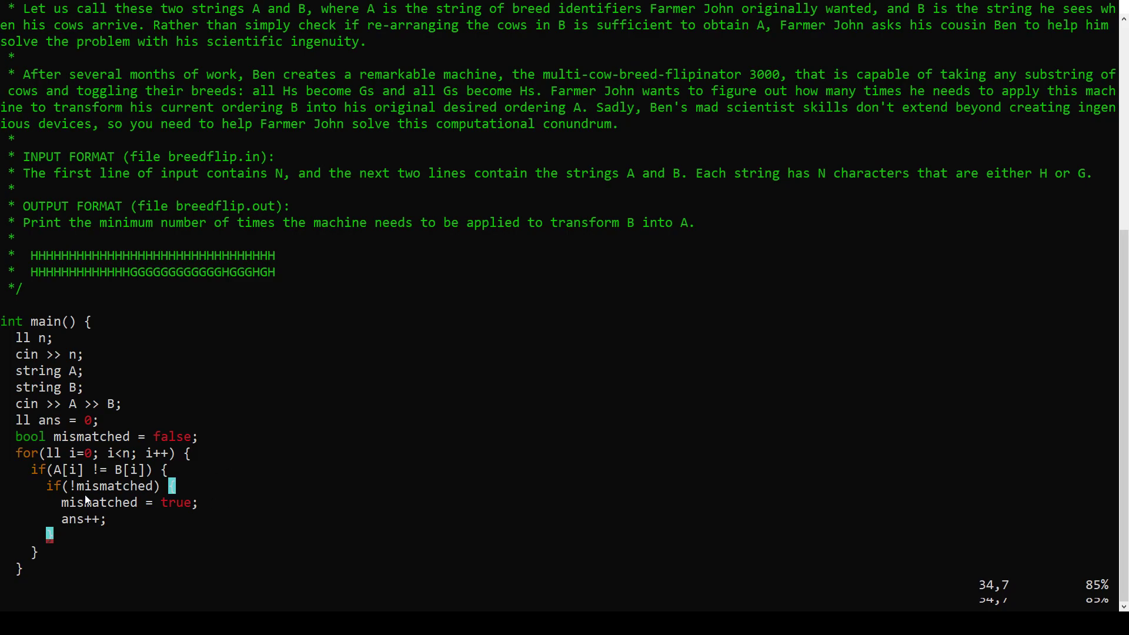
double_click(101, 502)
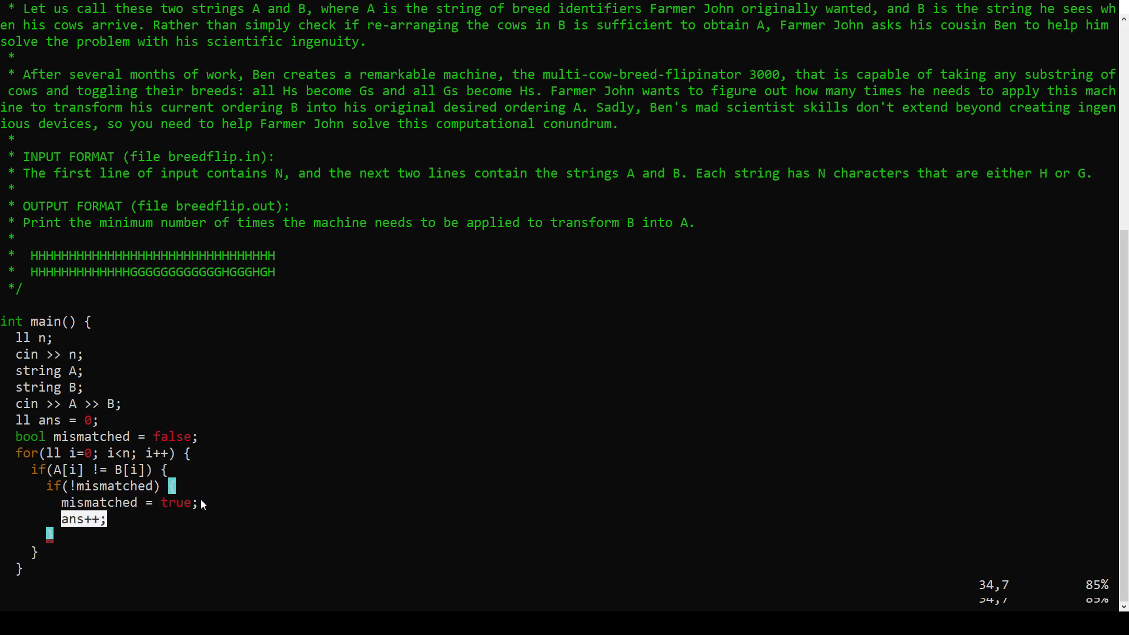
mouse_move(144, 278)
text(} else {)
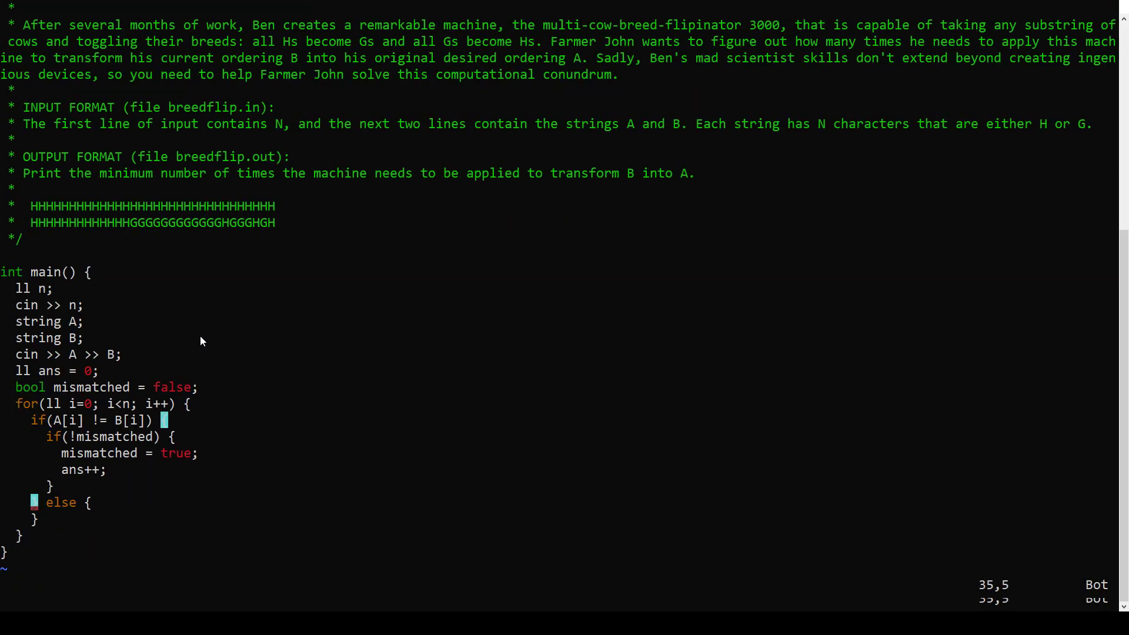
text(mism)
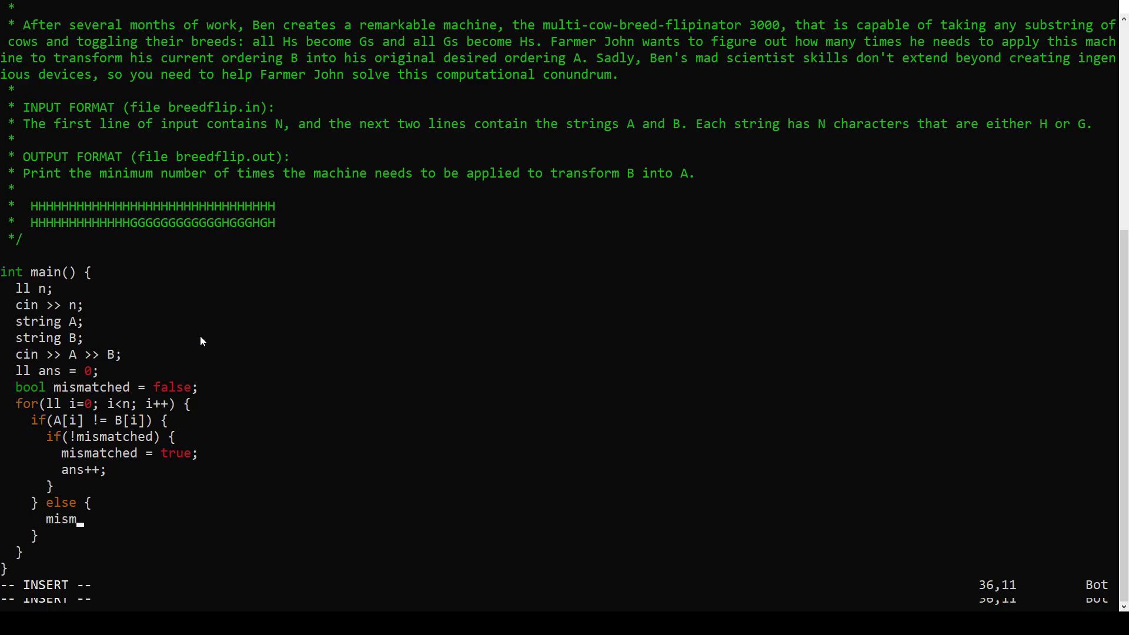
text(atched = false;)
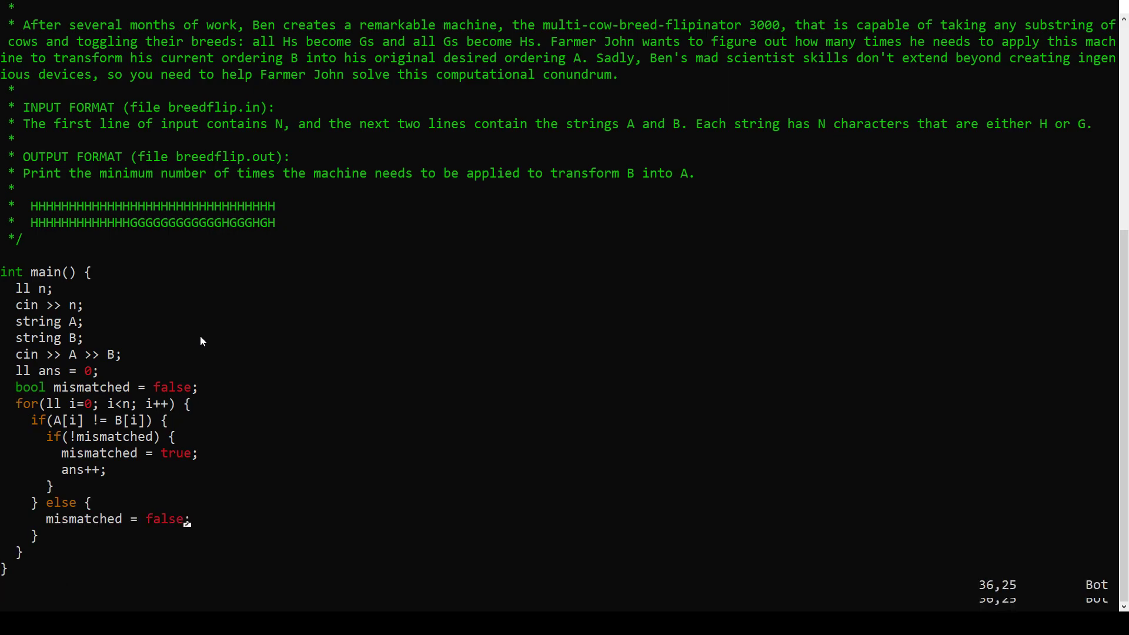
double_click(115, 518)
text(cout << ans << endl;)
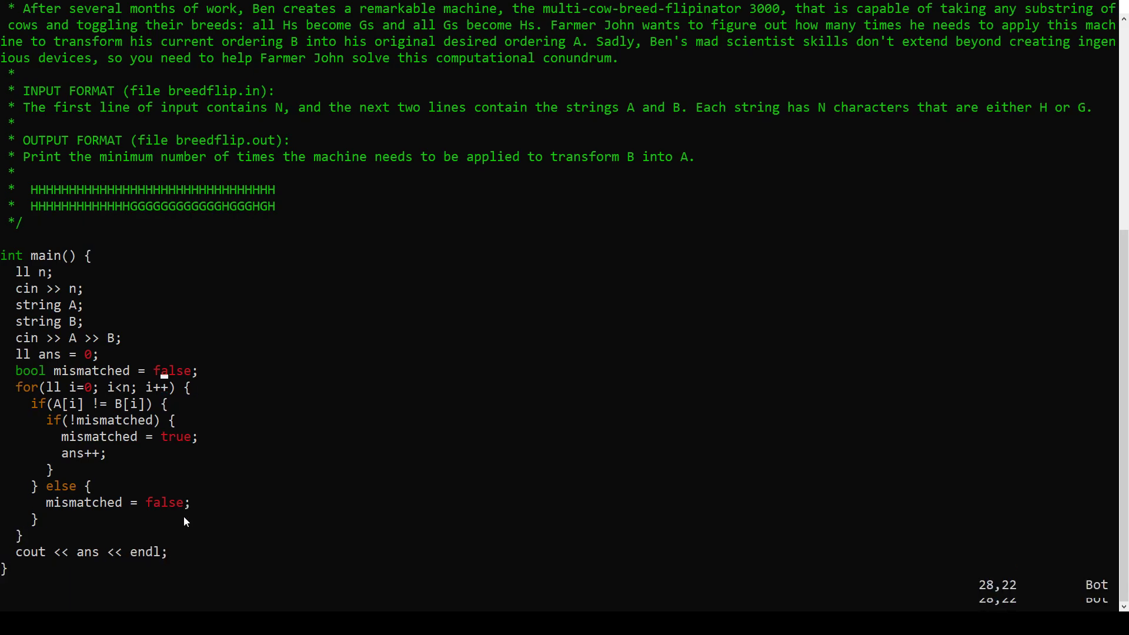
- Add #include <iostream>, #include <string>, using namespace std; and using ll = long long; above main
text(#incl)
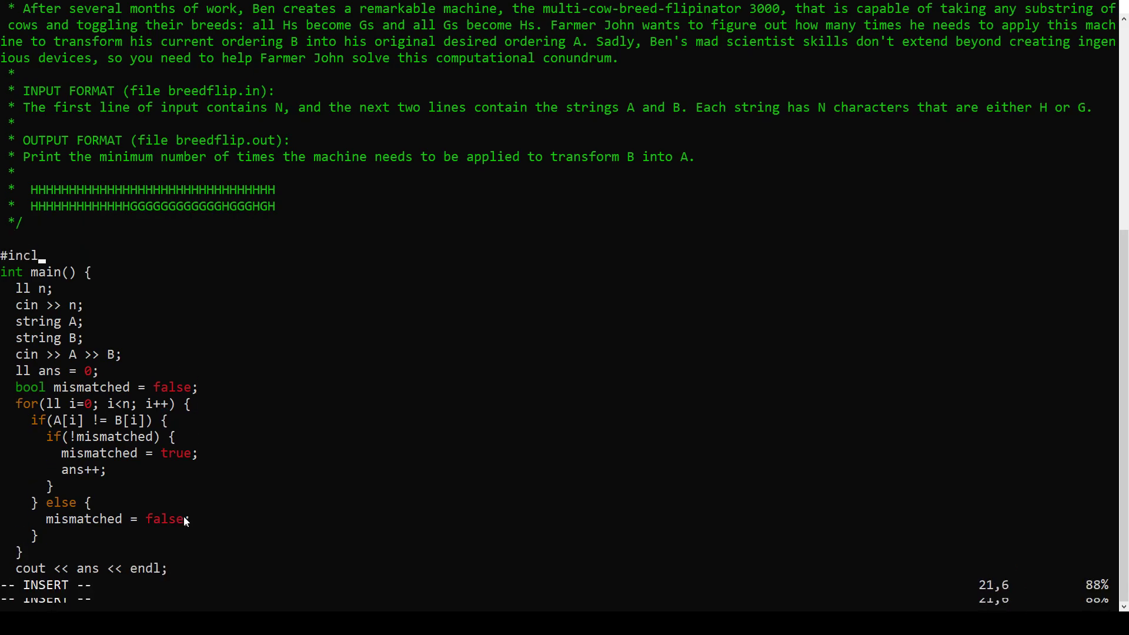
text(ude <iostream>)
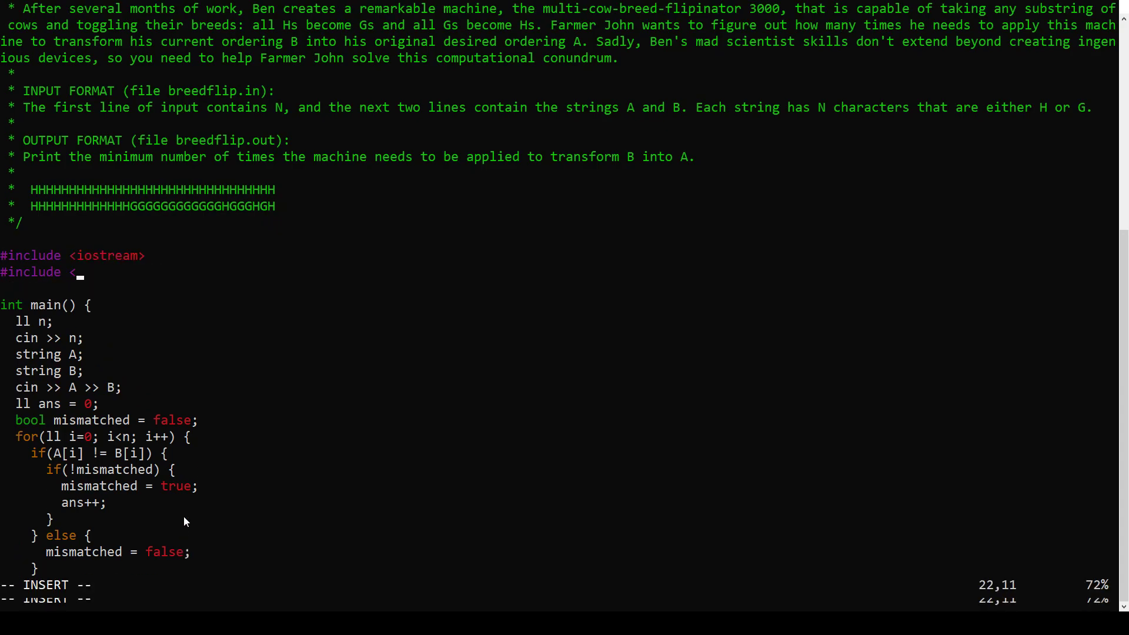
text(string>)
text(using)
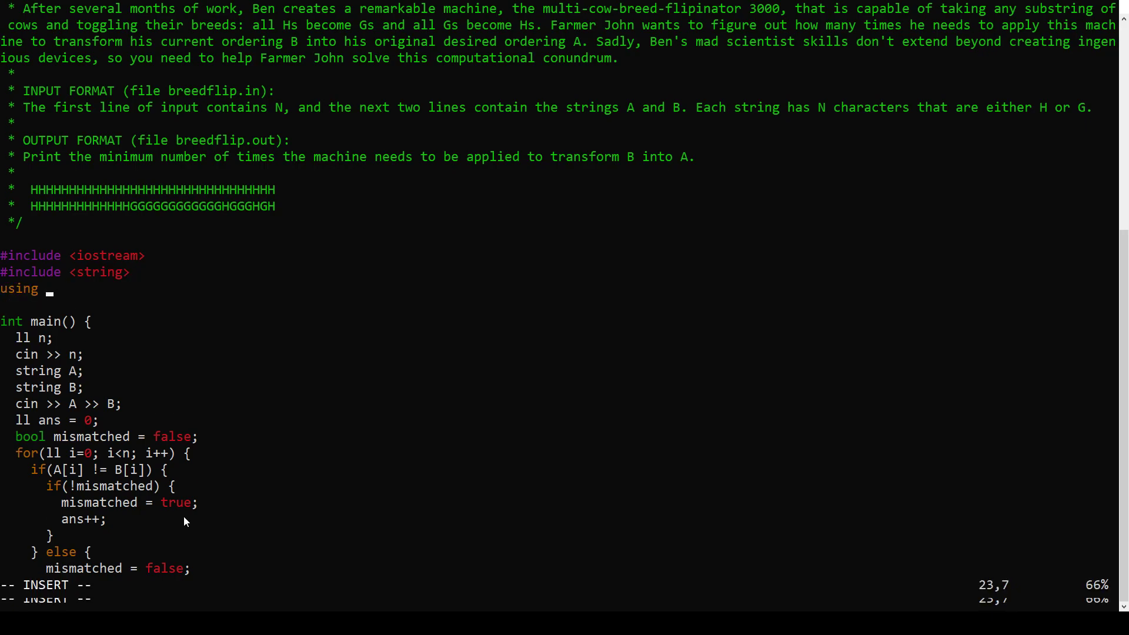
text(namespace std;)
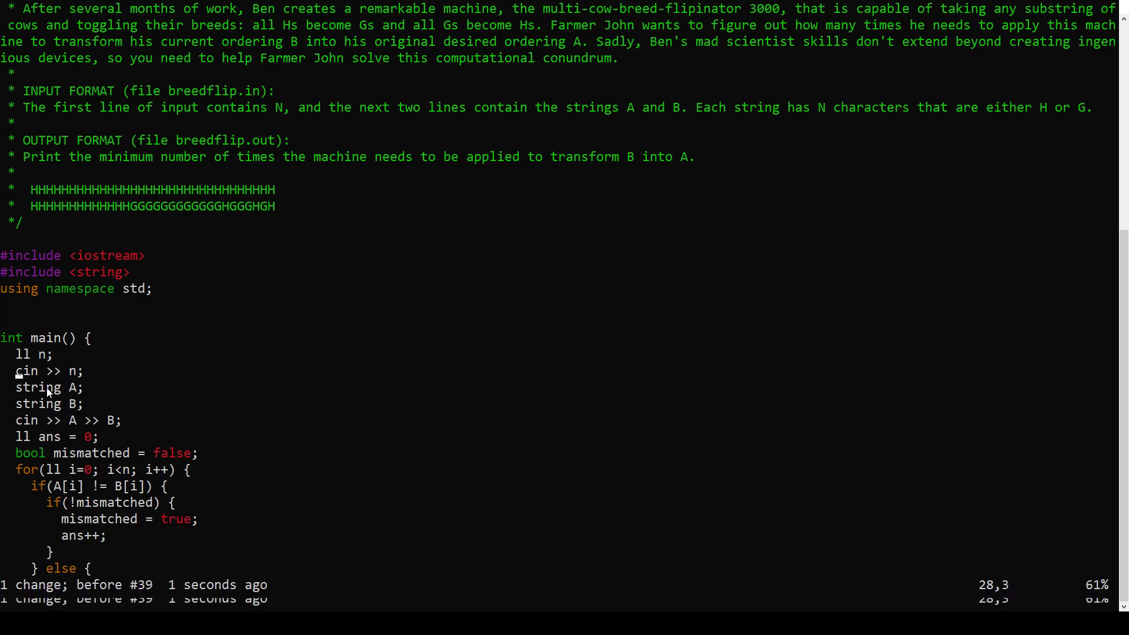
text(using ll =l o)
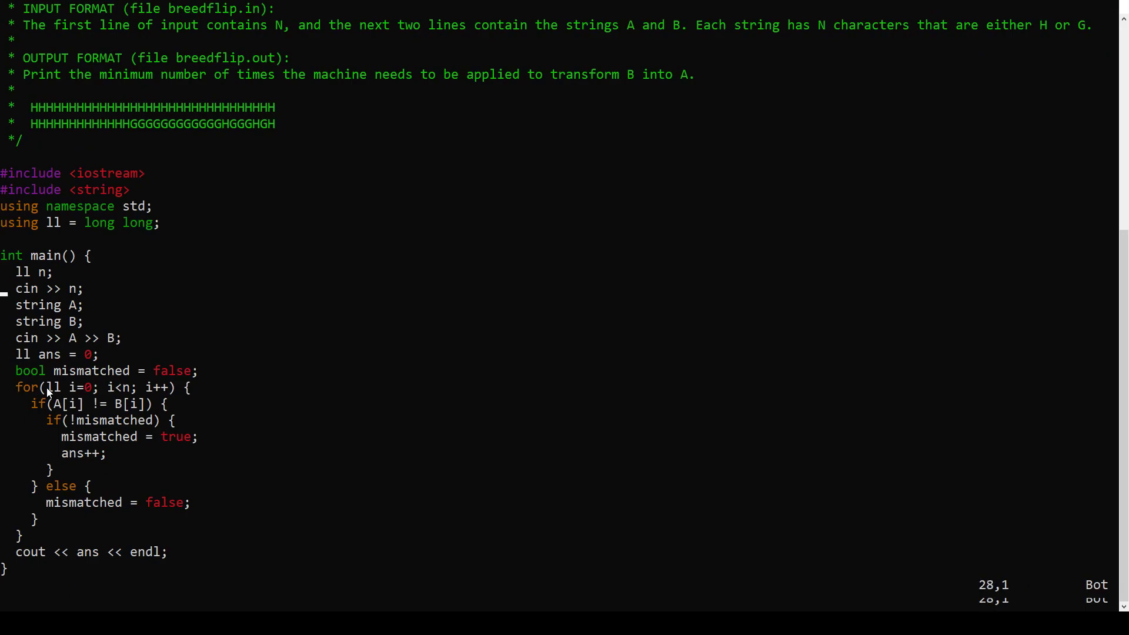
- Add freopen calls for breedflip.in with "r" and breedflip.out with "w" at the top of main
text(freope)
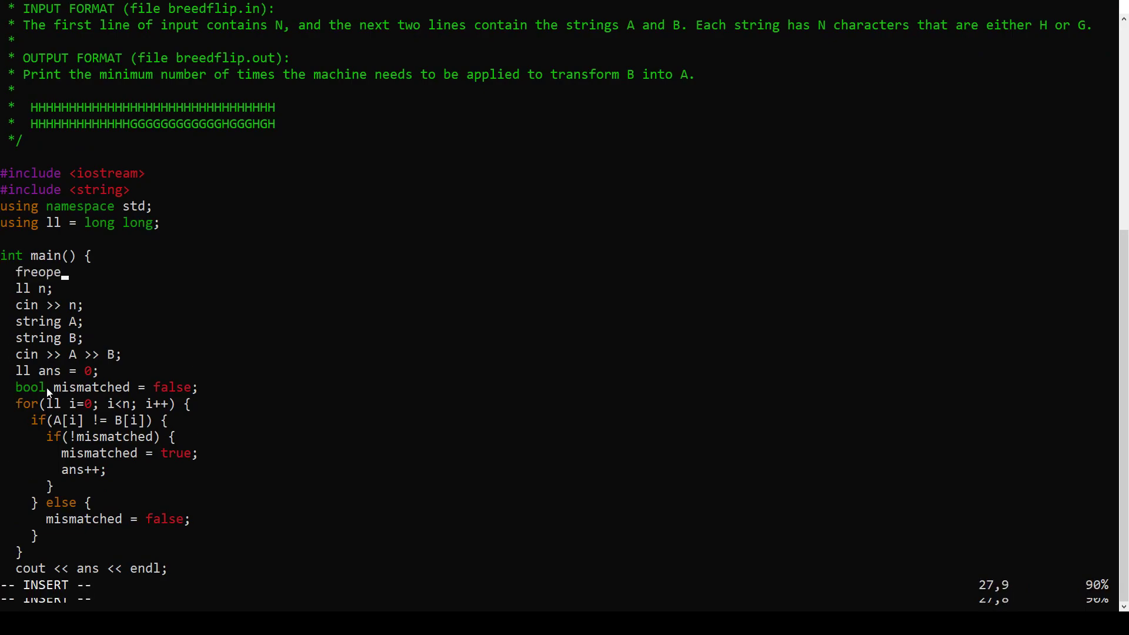
text(n("bree)
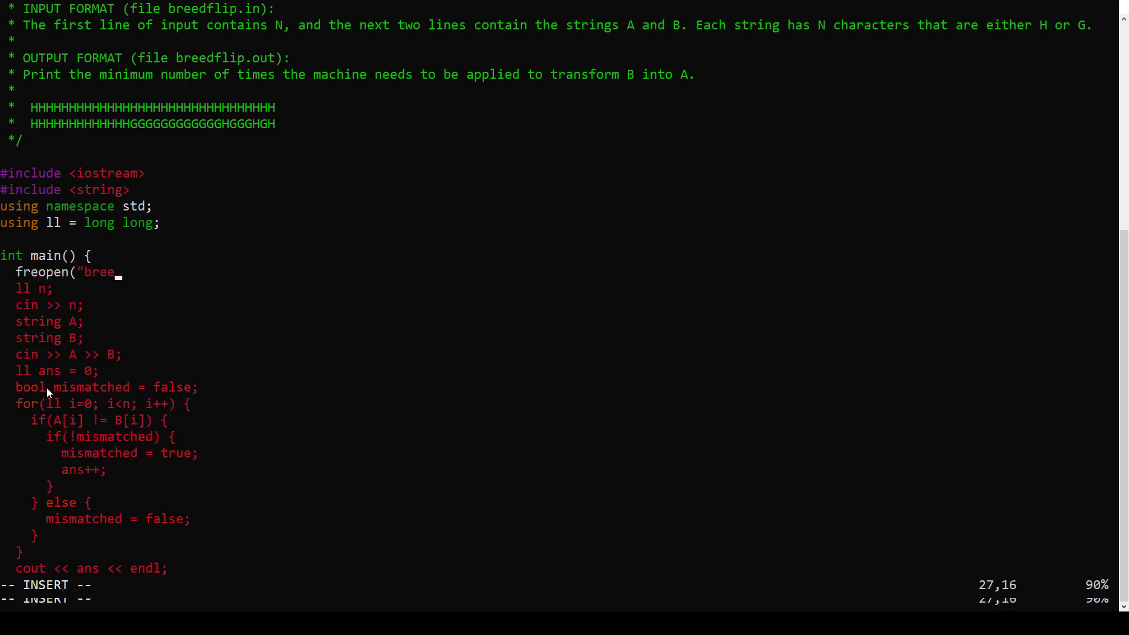
text(dflip.)
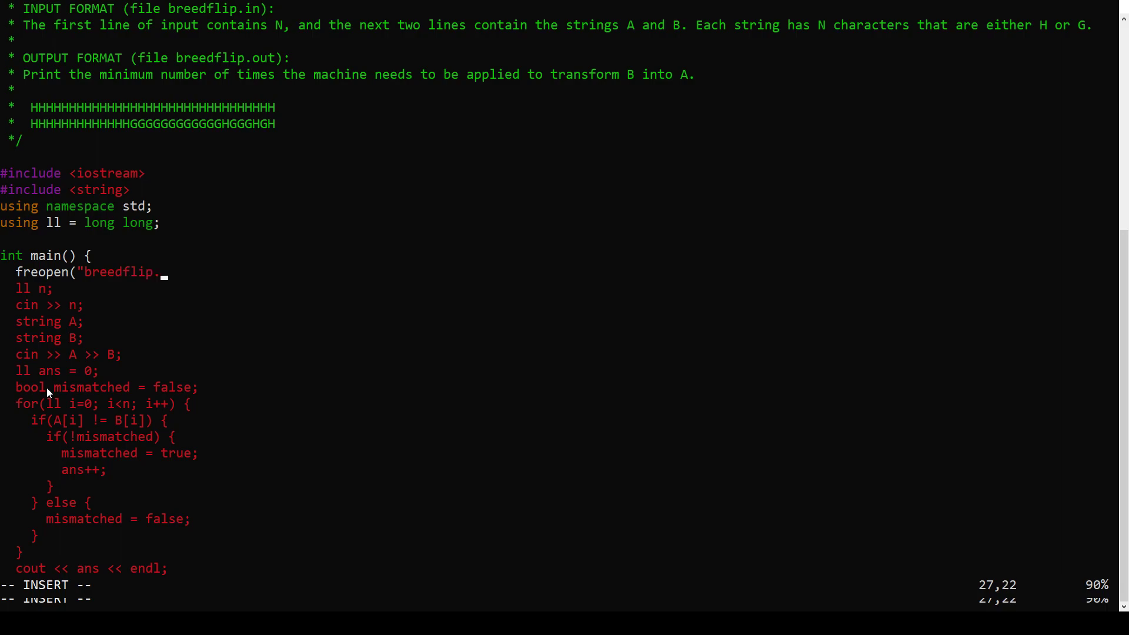
text(in",)
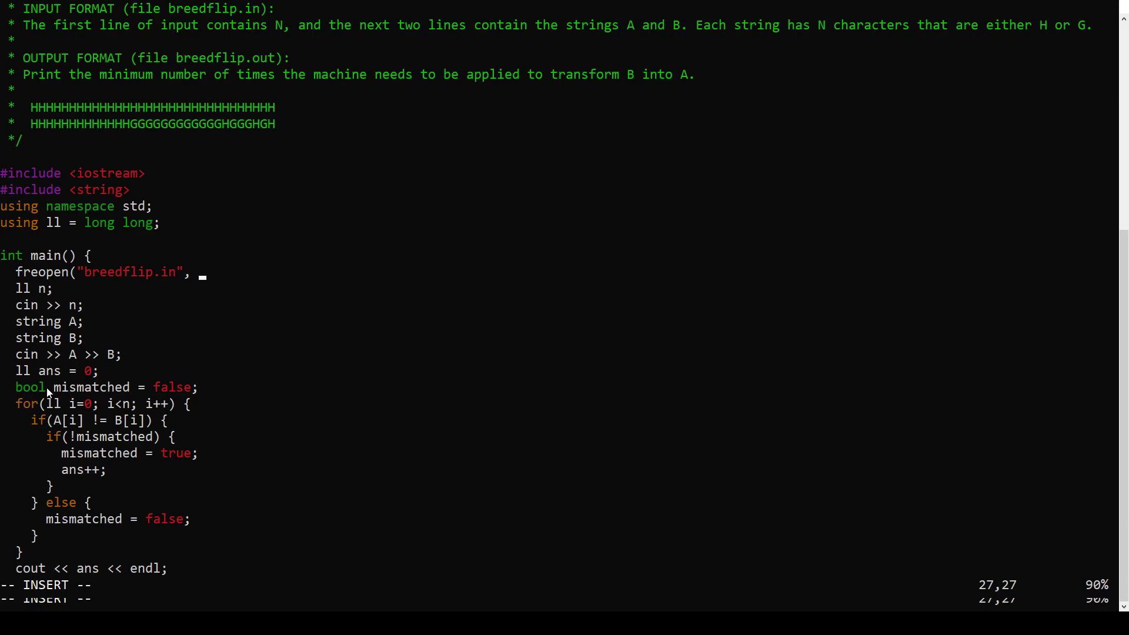
text("r", o)
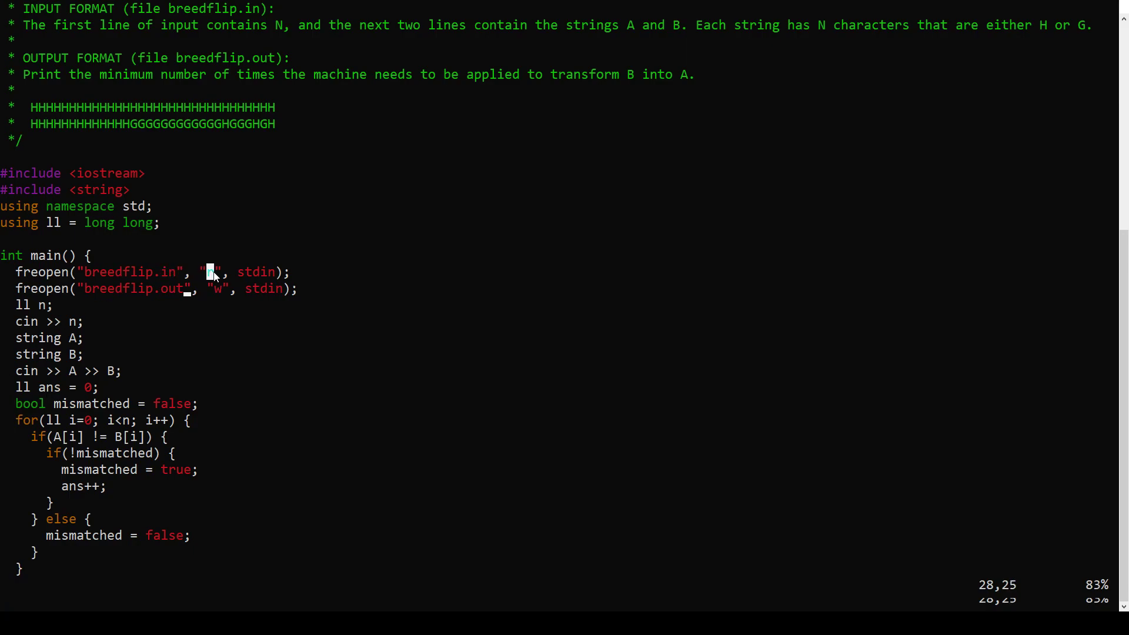
text(r)
text(g)
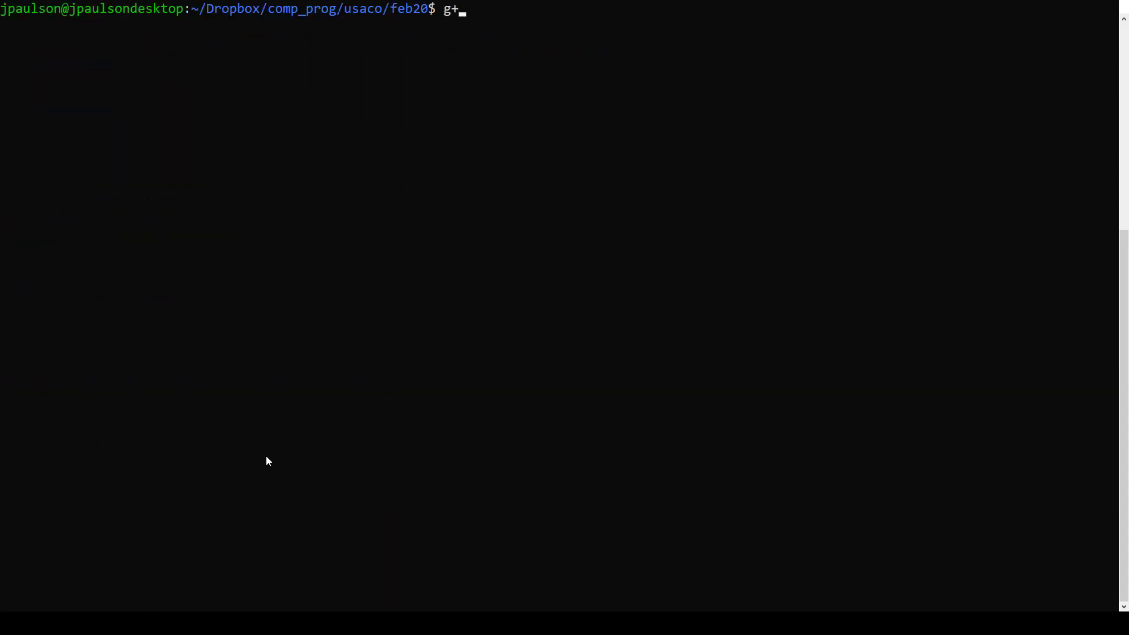
- Run g++ breedflip.cc && cp breedflip.0 breedflip.in && ./a.out && cat breedflip.out, printing 2, then vim breedflip.0
text(+ breedflip.cc)
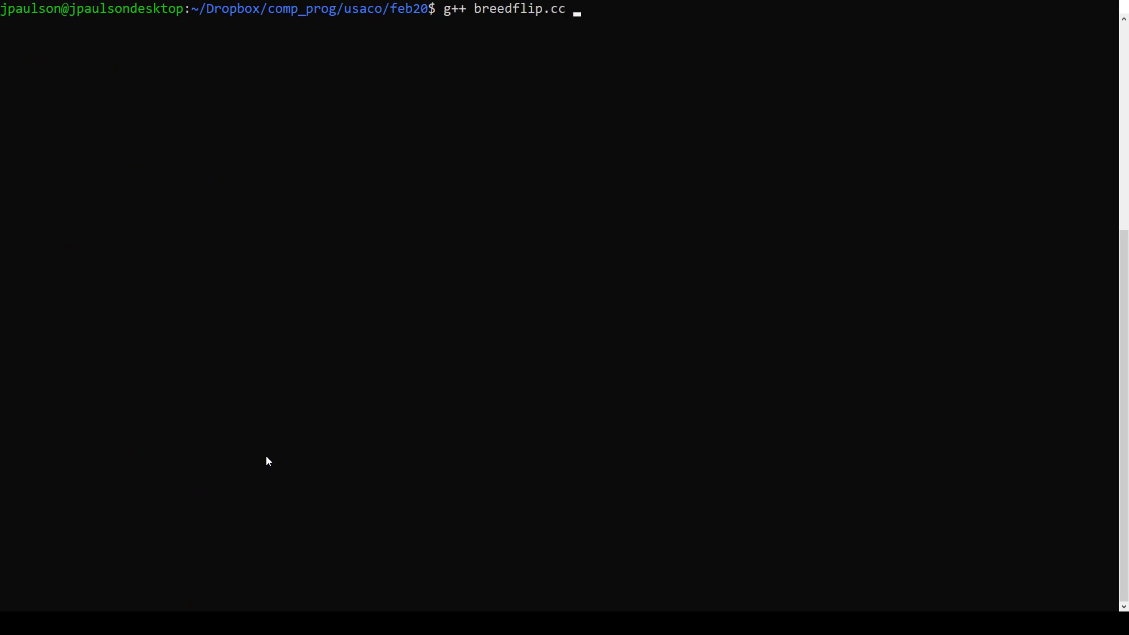
text(&& cp b)
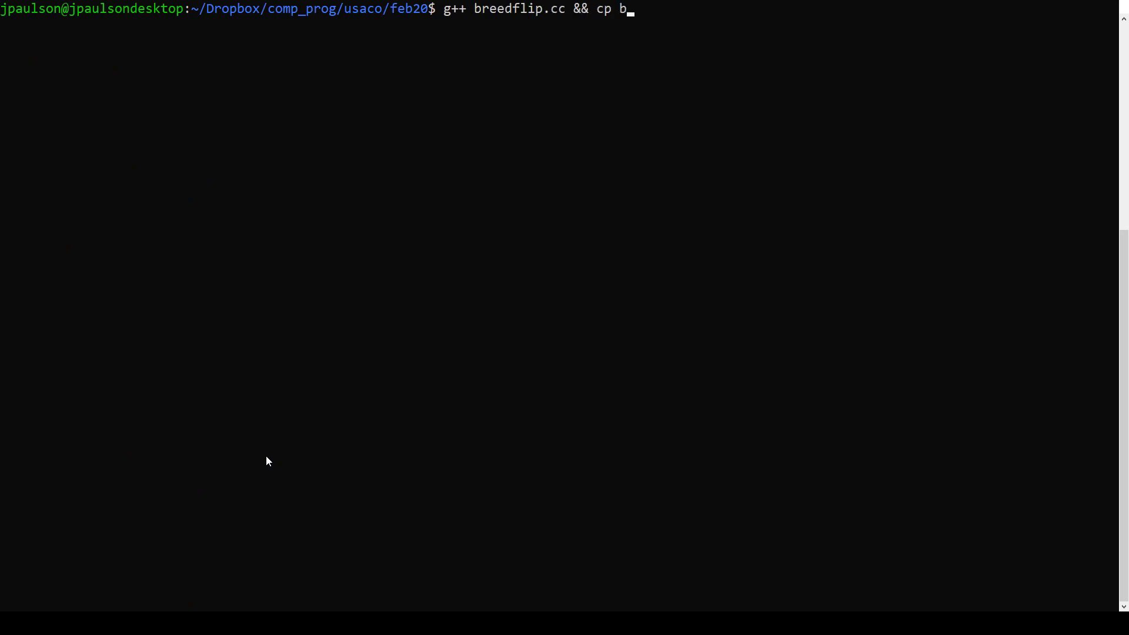
text(reedflip.0 breedflip.)
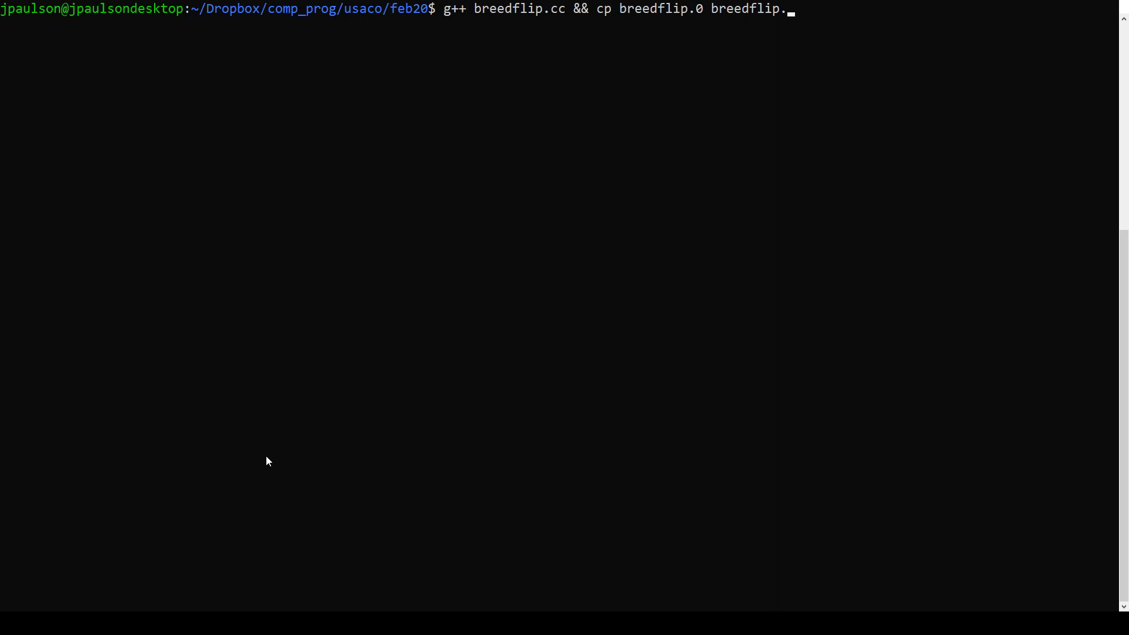
text(in &&)
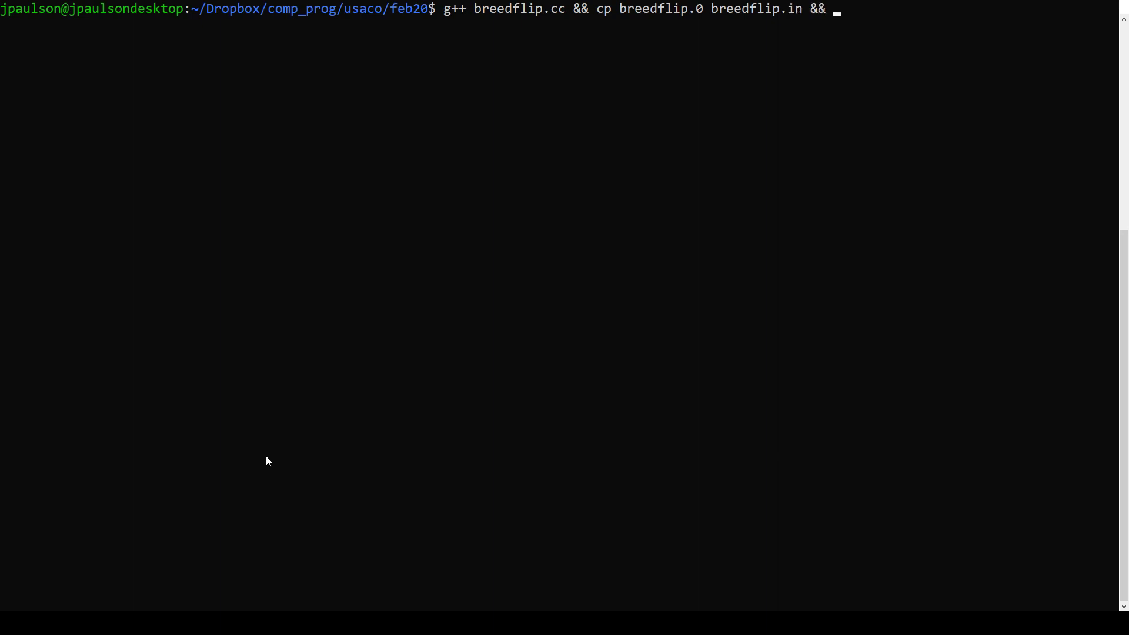
text(.)
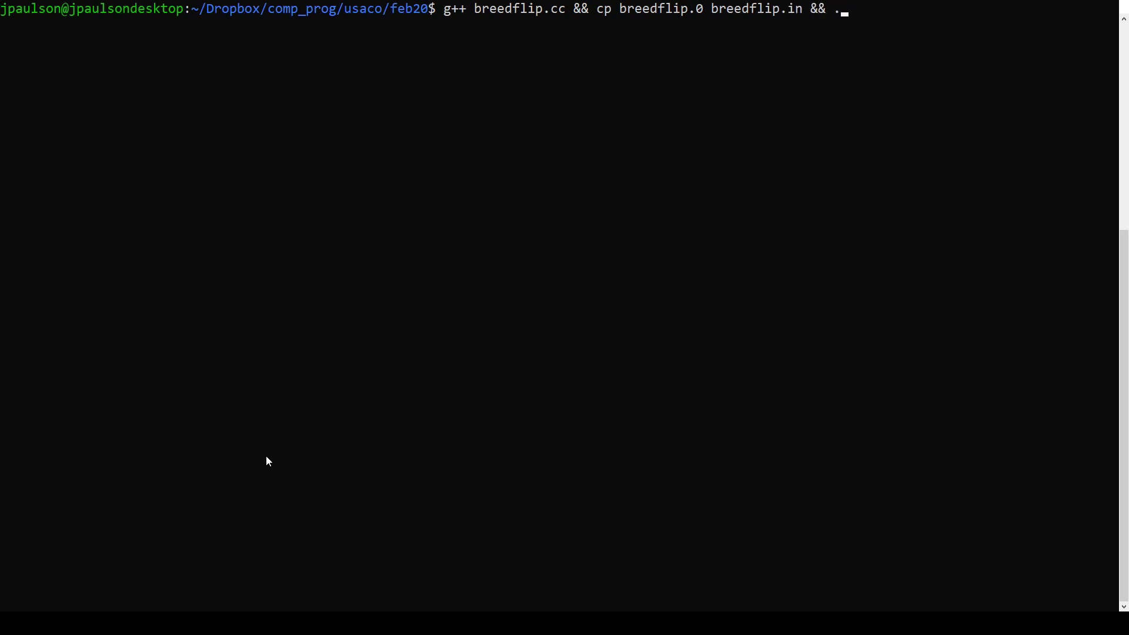
text(/a.out && cat breedflip.out)
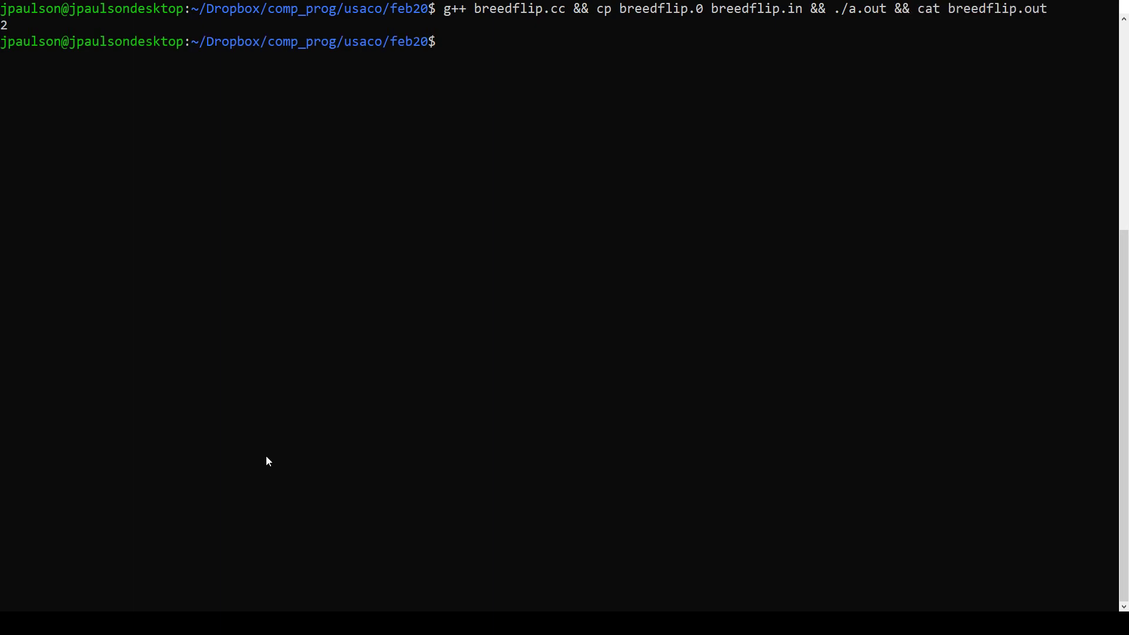
text(v)
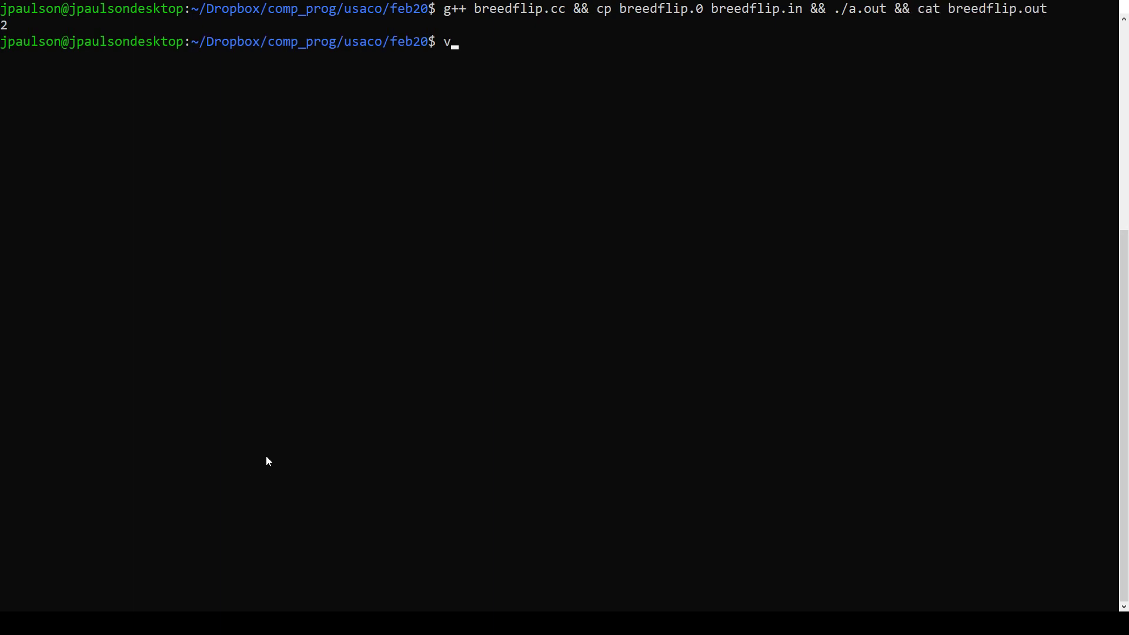
key(Return)
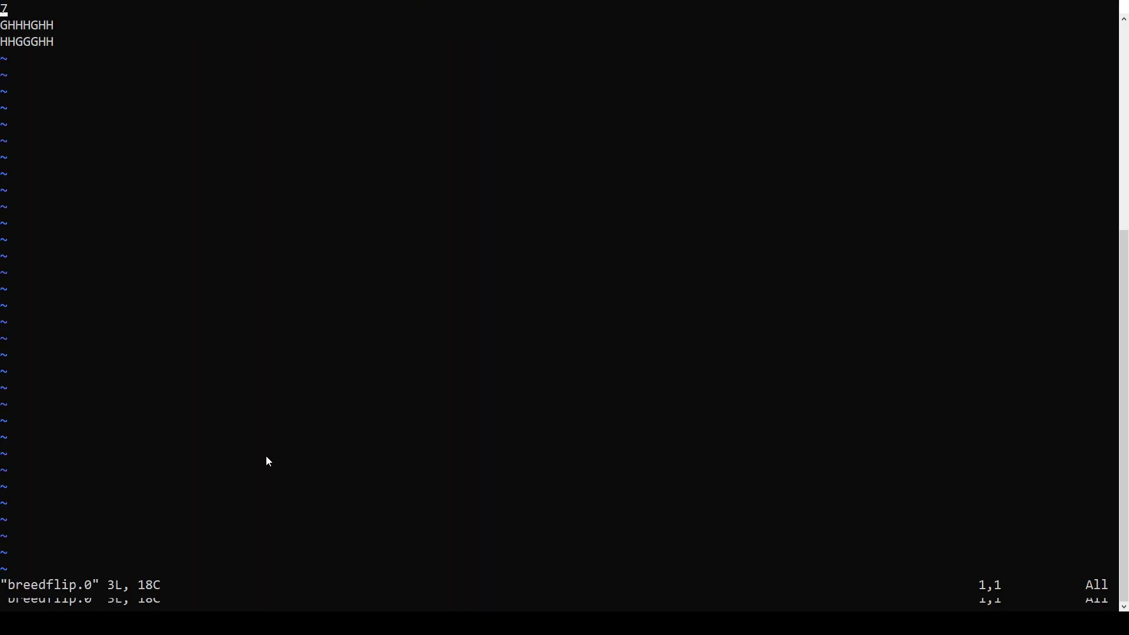